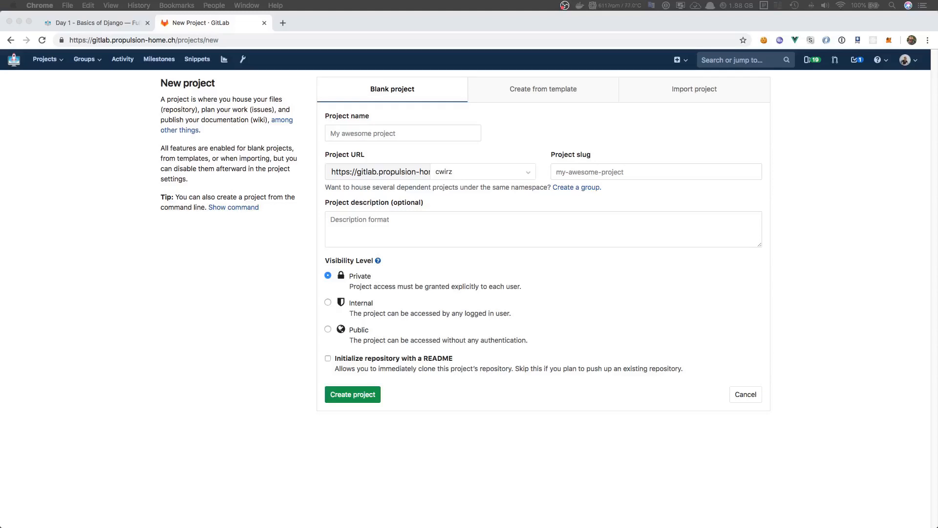
{"action": "mouse_move", "coordinate": [87, 508]}
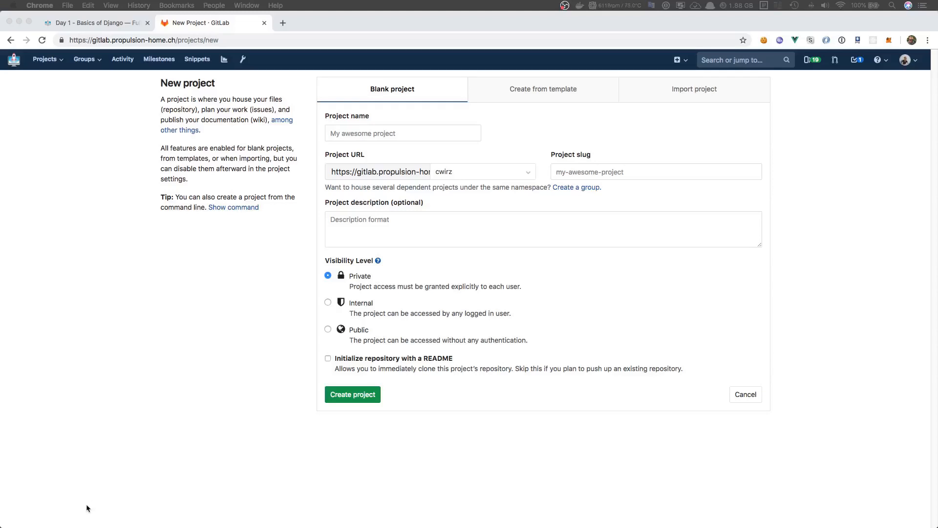
- Create a new private GitLab project named django-docker
{"action": "left_click", "coordinate": [402, 133]}
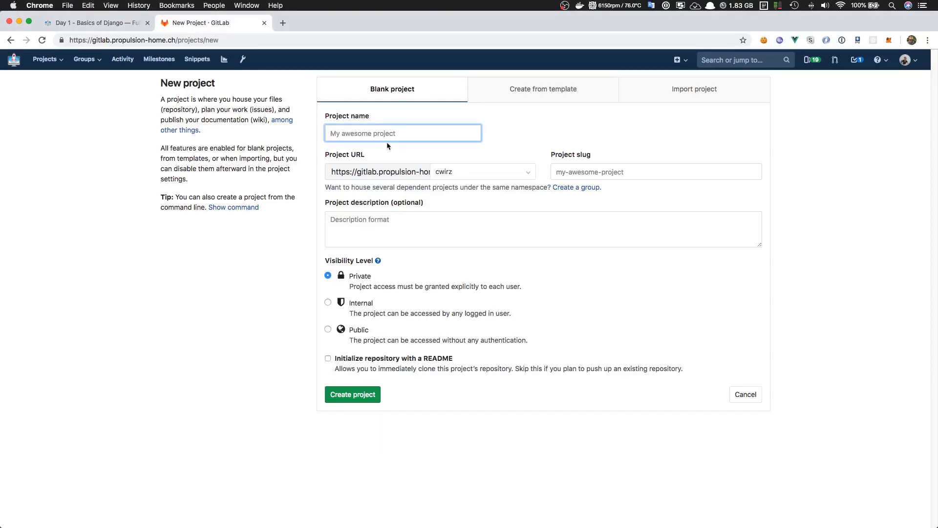
{"action": "type", "text": "django-docker"}
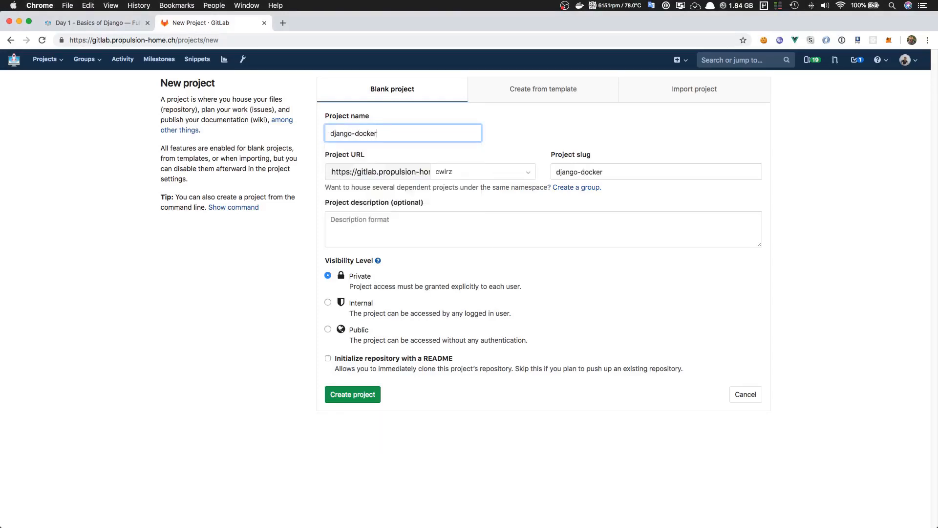
{"action": "left_click", "coordinate": [352, 394]}
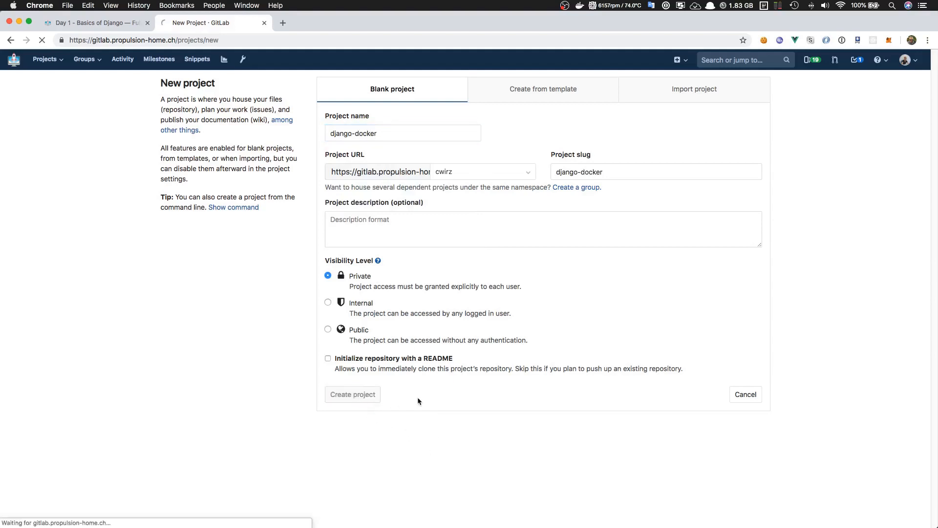
{"action": "left_click", "coordinate": [351, 394]}
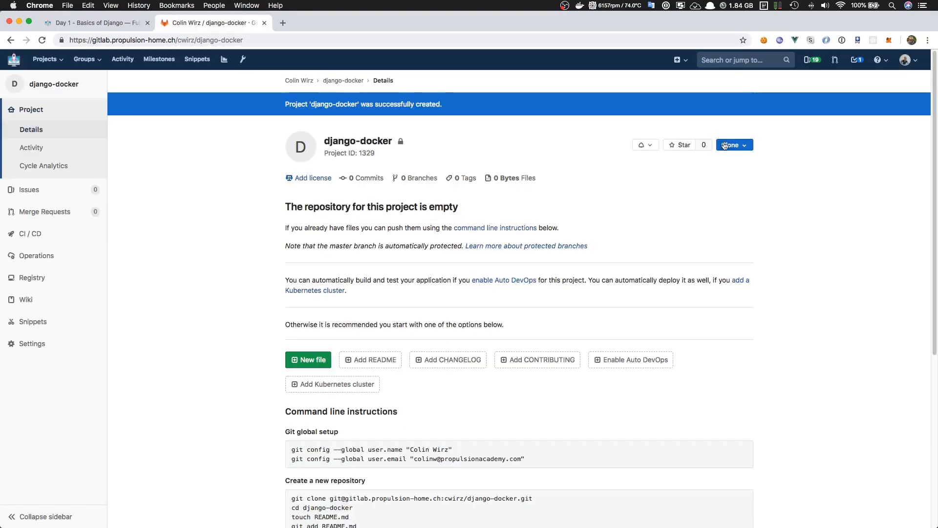
- Copy the project's SSH clone address from the Clone dropdown
{"action": "left_click", "coordinate": [732, 144]}
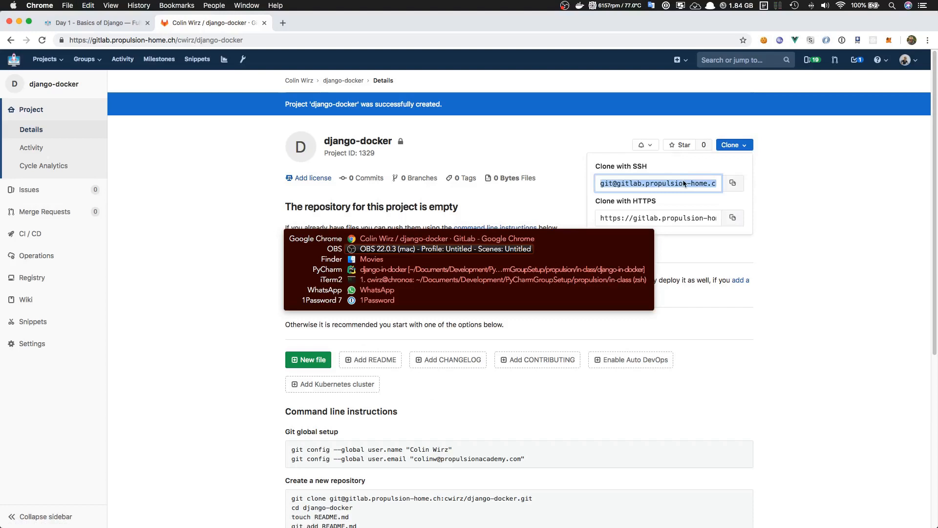
{"action": "left_click", "coordinate": [332, 279]}
{"action": "type", "text": "git clone"}
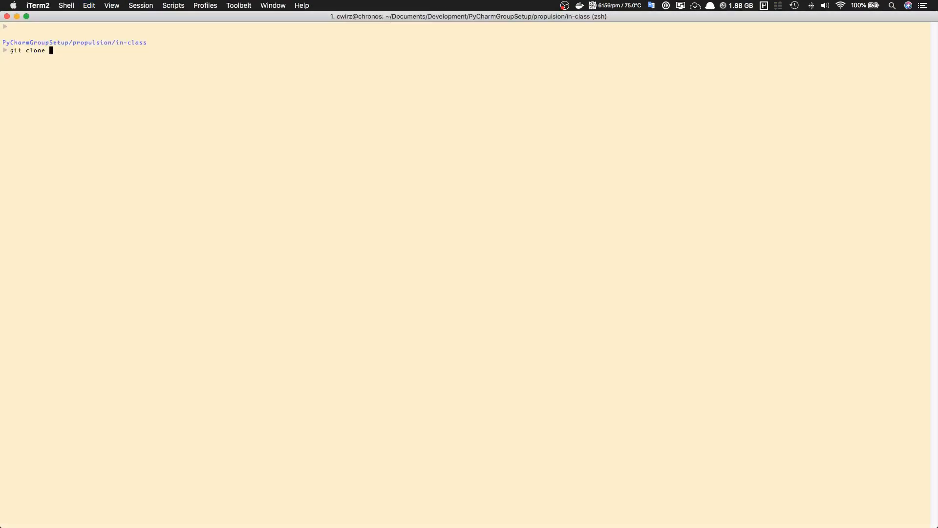
- Run git clone with the SSH address to clone django-docker locally
{"action": "key", "text": "Return"}
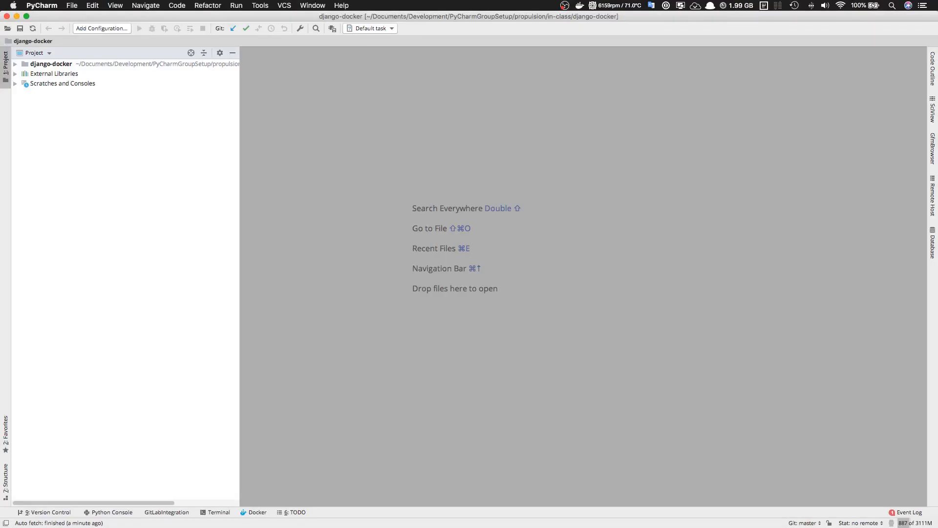
{"action": "mouse_move", "coordinate": [166, 217]}
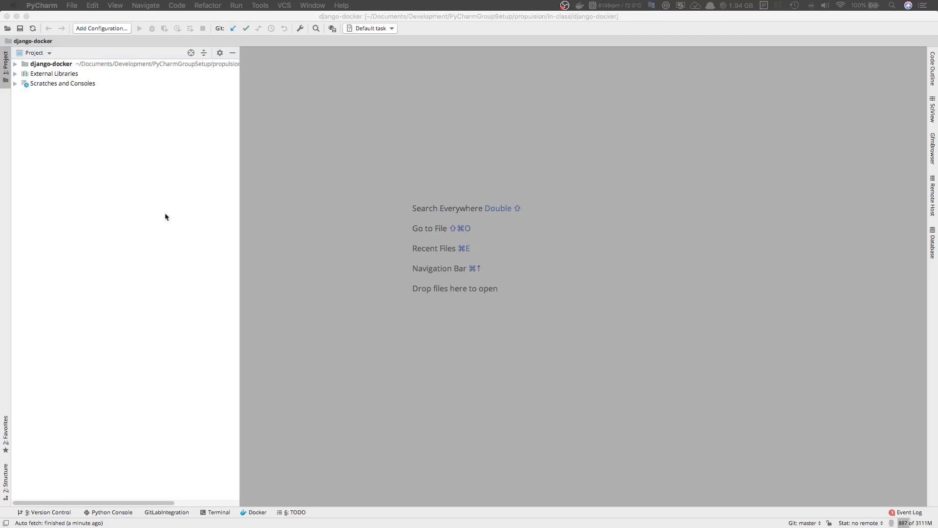
{"action": "mouse_move", "coordinate": [50, 63]}
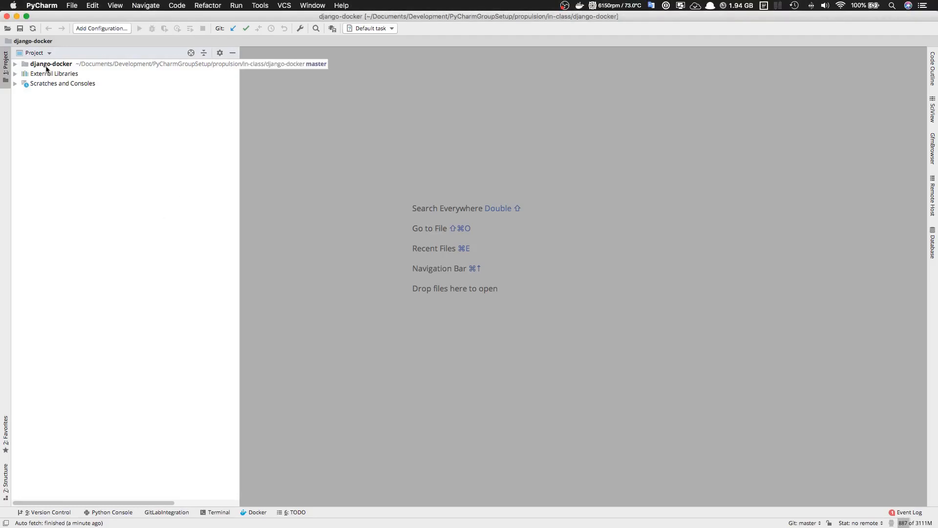
- Create an empty .gitignore in the project root and add it to Git, remembering the choice
{"action": "left_click", "coordinate": [51, 63]}
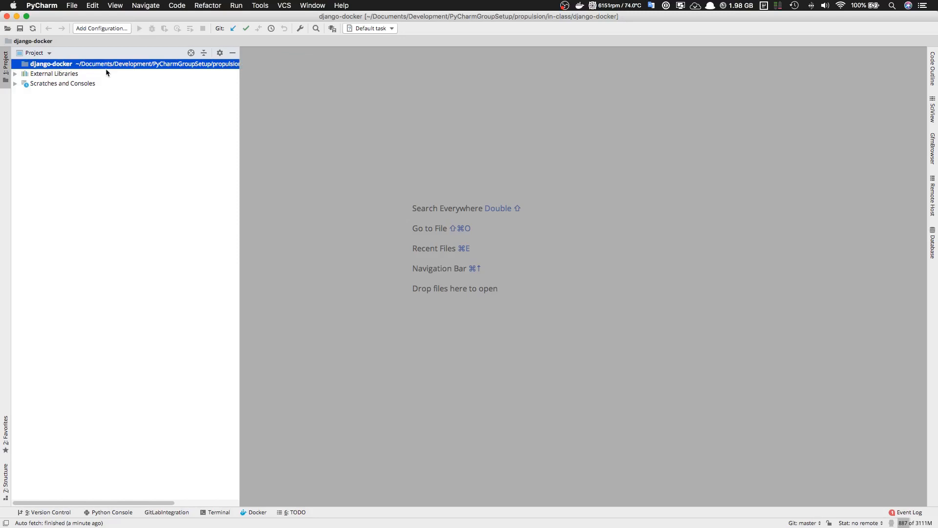
{"action": "right_click", "coordinate": [51, 64]}
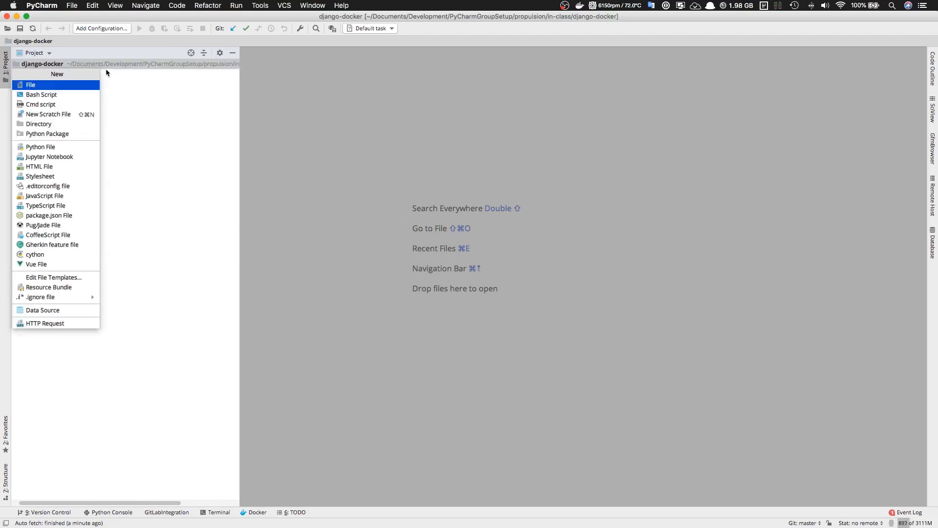
{"action": "left_click", "coordinate": [31, 84]}
{"action": "type", "text": ".gitign"}
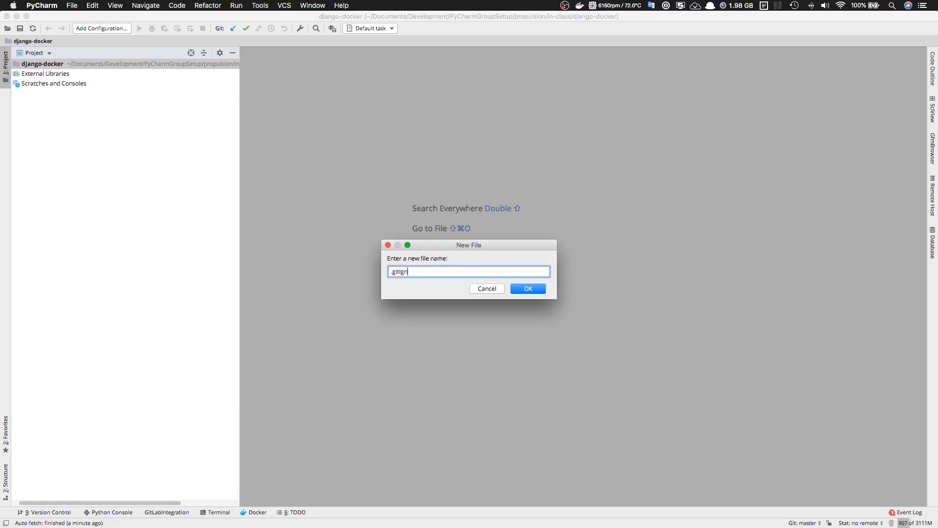
{"action": "left_click", "coordinate": [527, 288]}
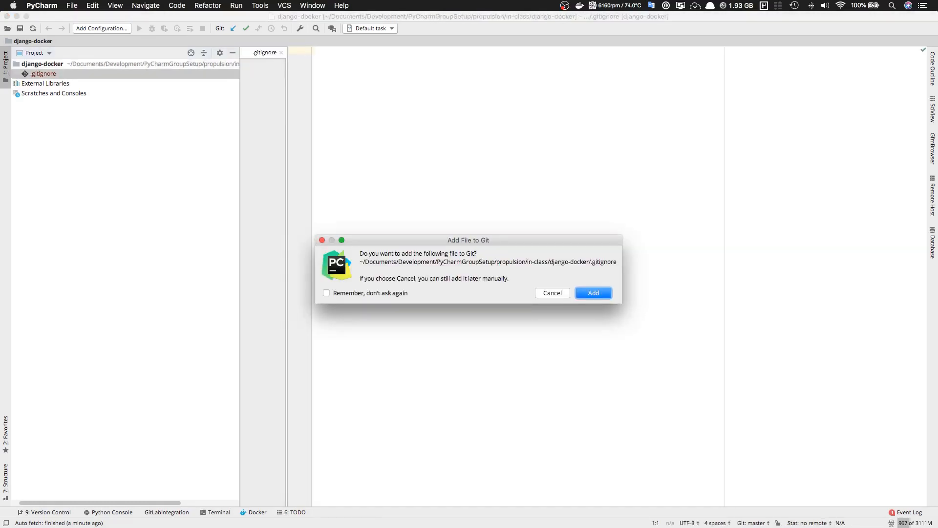
{"action": "left_click", "coordinate": [326, 292]}
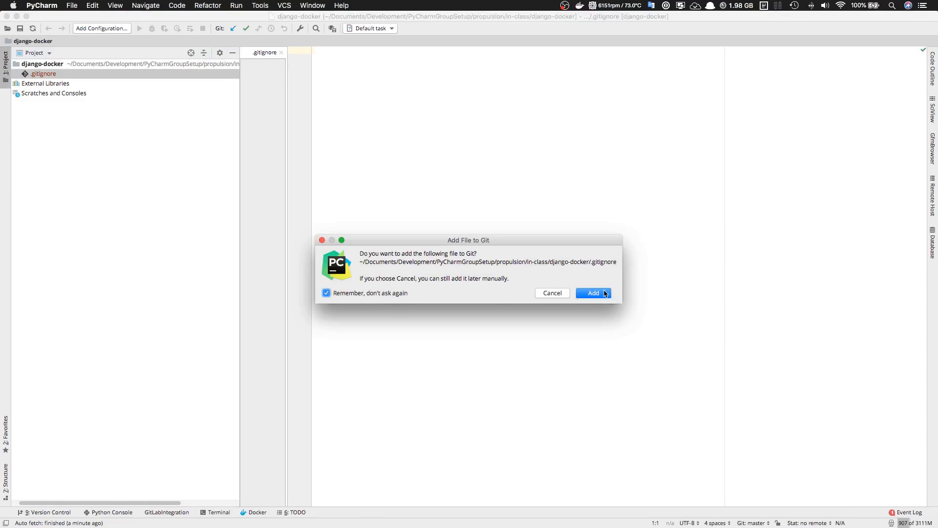
{"action": "left_click", "coordinate": [592, 292]}
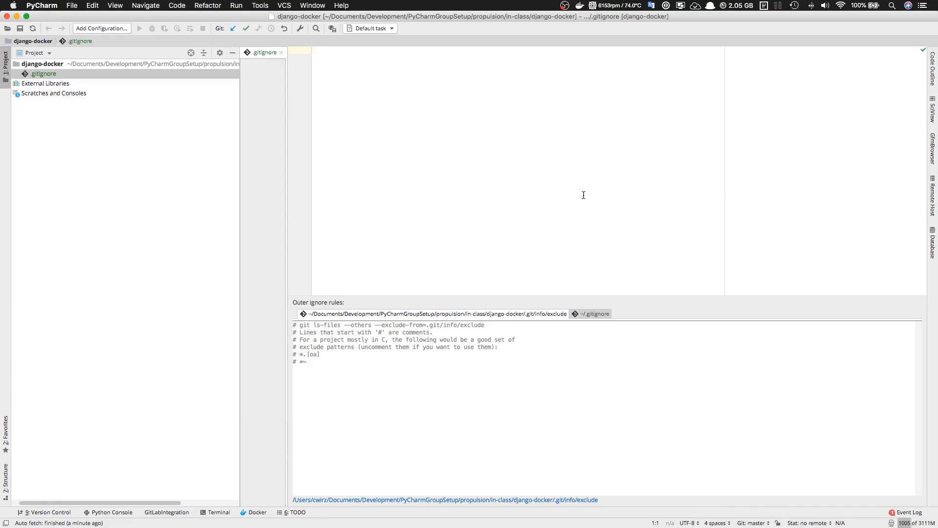
- List .idea, __pycache__, *.pyc and .DS_Store as ignore rules in .gitignore
{"action": "type", "text": ".idea"}
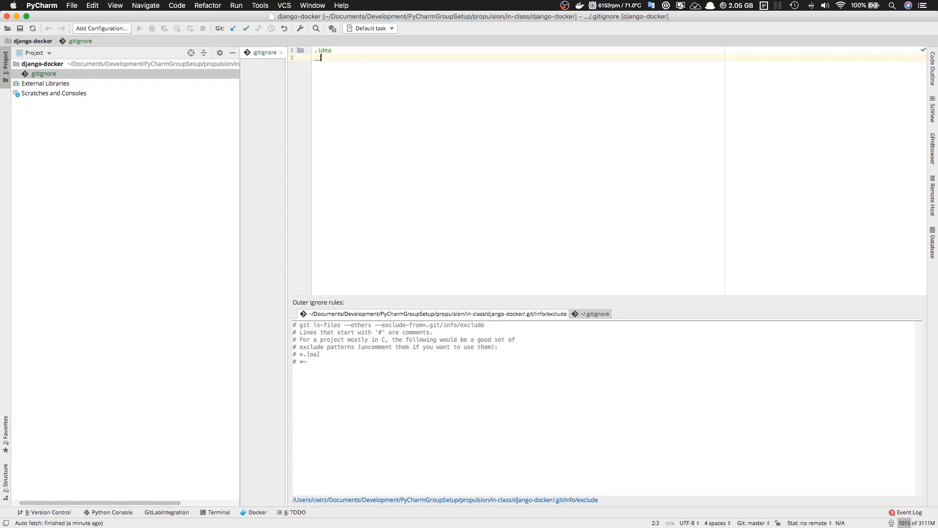
{"action": "type", "text": "__pycache"}
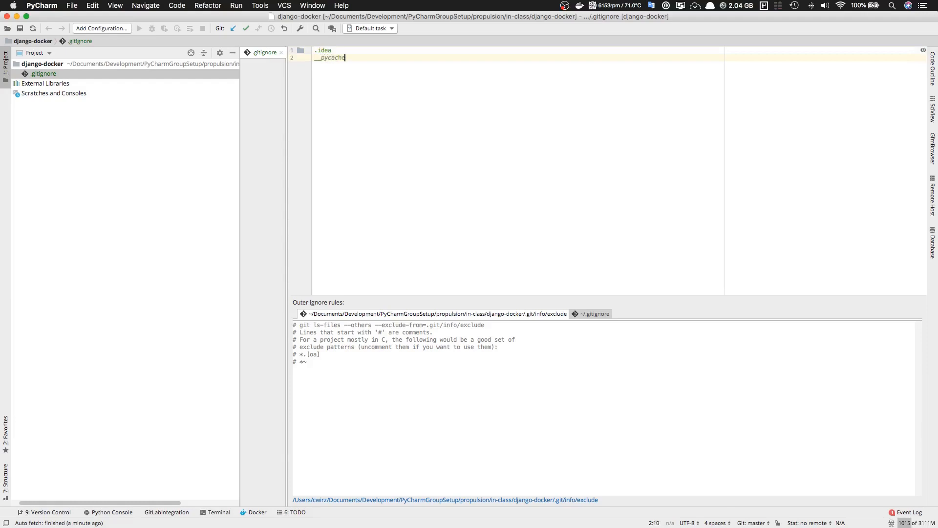
{"action": "key", "text": "Return"}
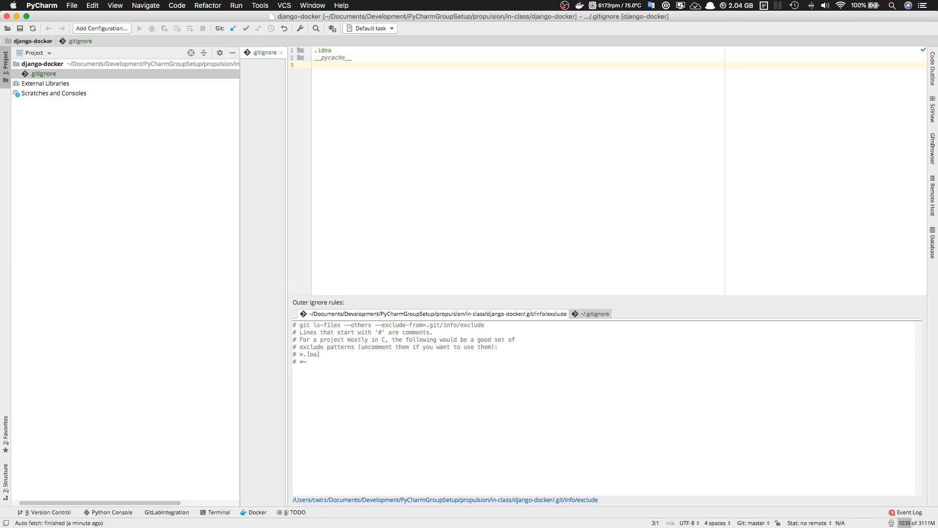
{"action": "type", "text": "*.pyc"}
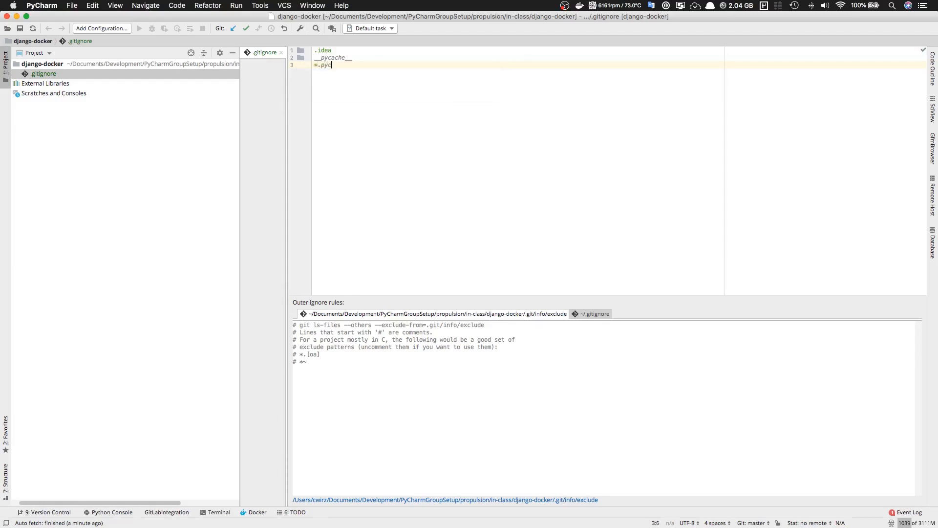
{"action": "key", "text": "Return"}
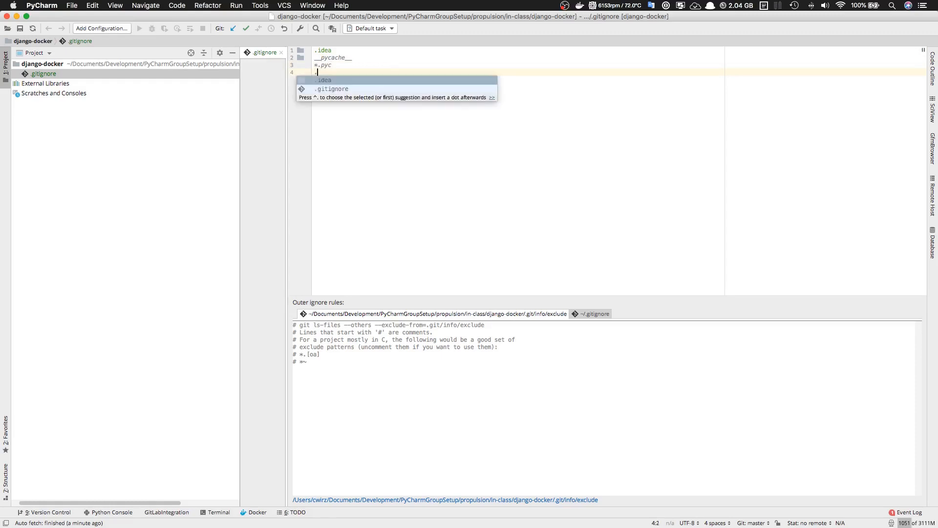
{"action": "type", "text": ".DS_"}
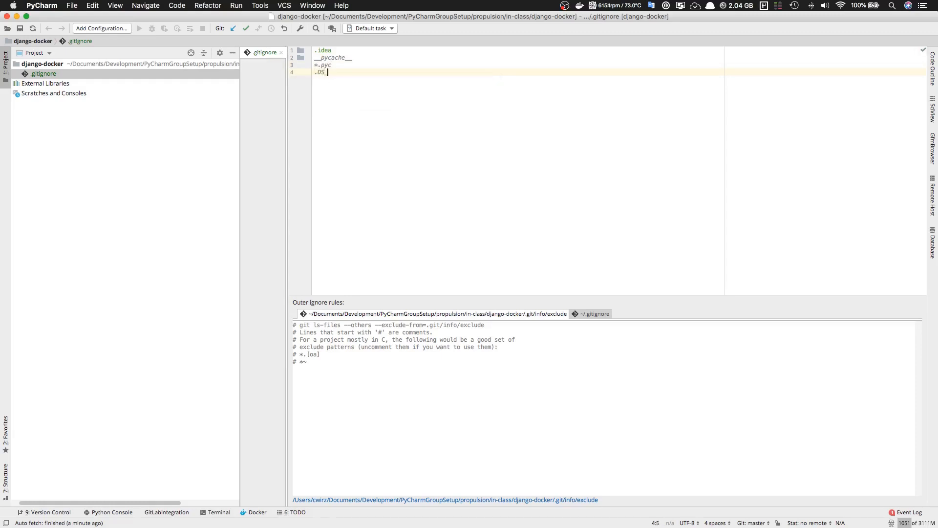
{"action": "type", "text": "Store"}
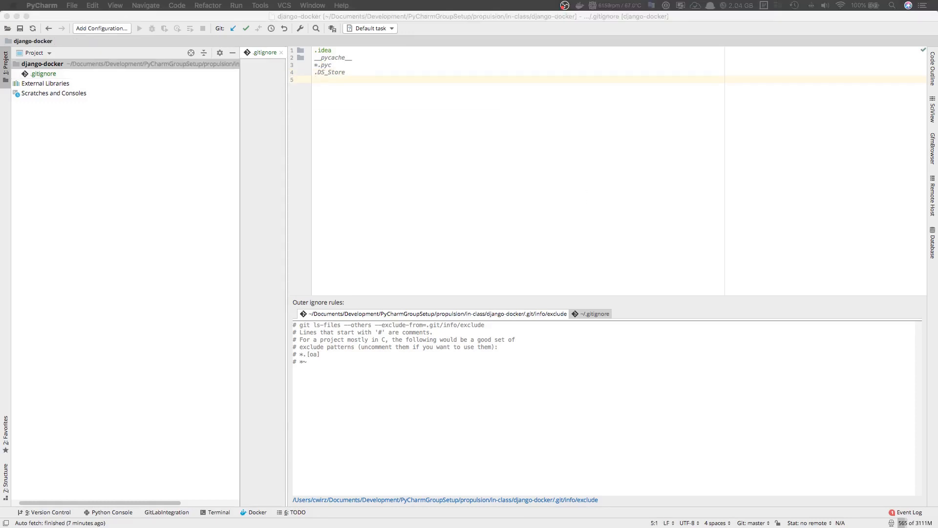
{"action": "mouse_move", "coordinate": [132, 141]}
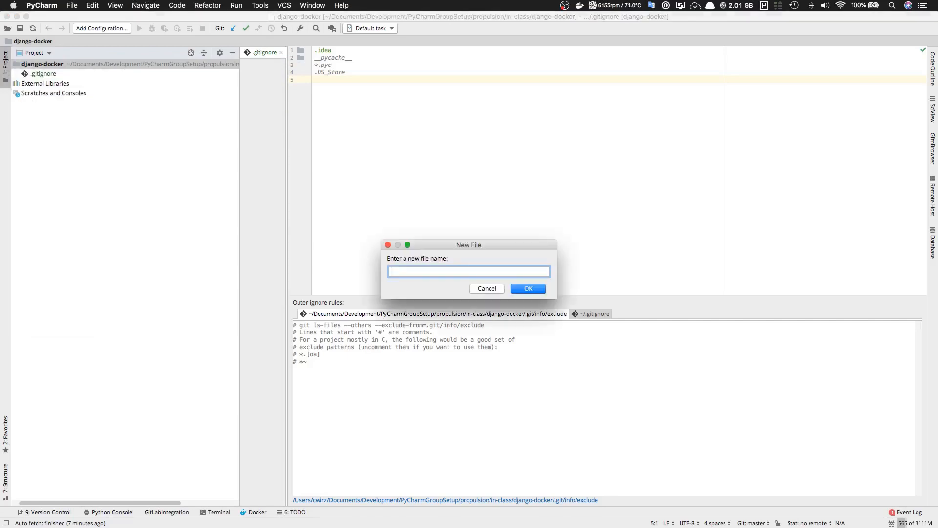
- Create a Dockerfile in the project root and begin its first line with FROM
{"action": "type", "text": "Dockerfi"}
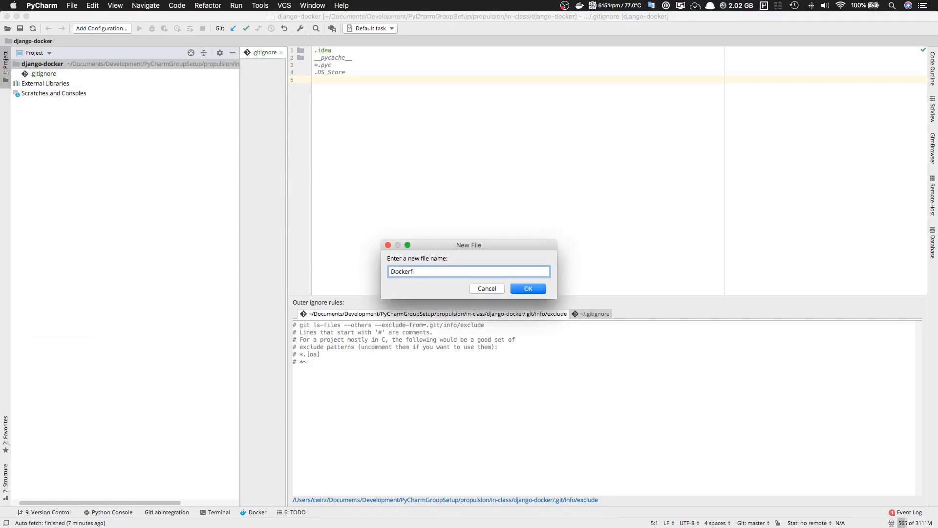
{"action": "type", "text": "ile"}
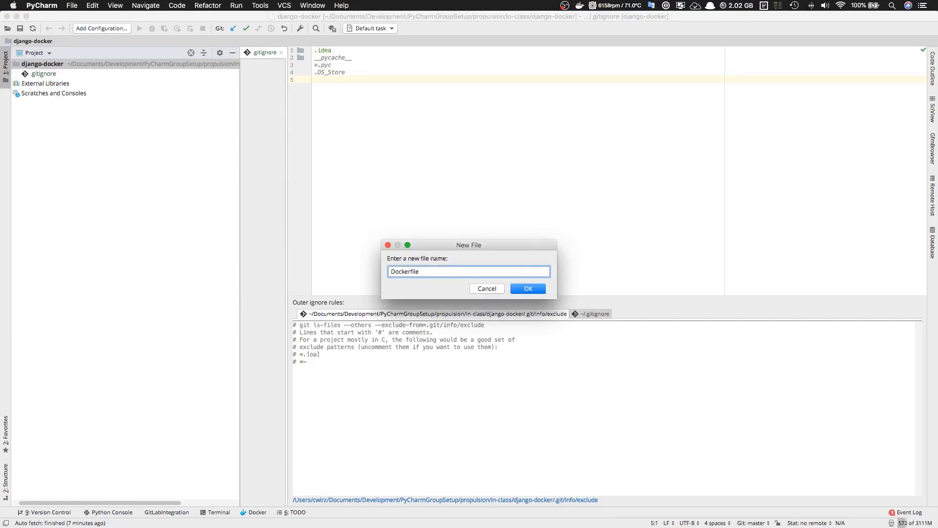
{"action": "left_click", "coordinate": [526, 288]}
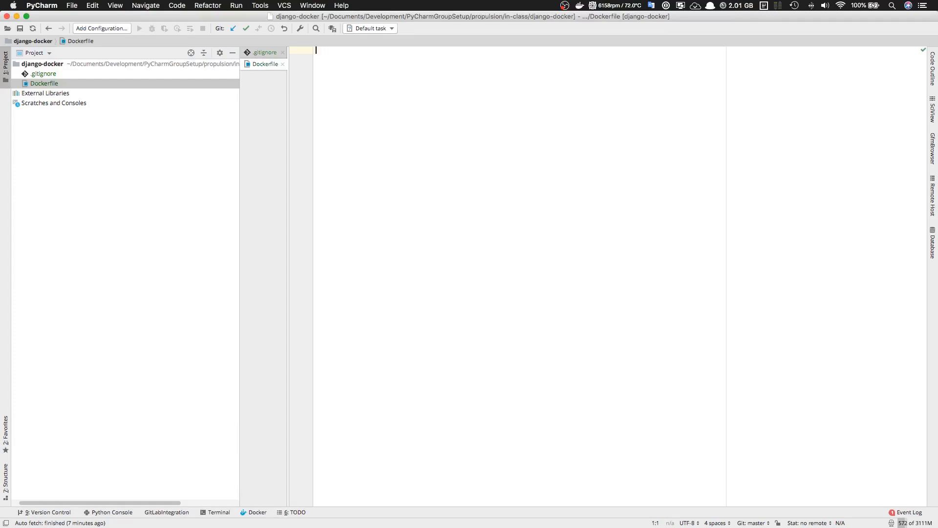
{"action": "type", "text": "FROM"}
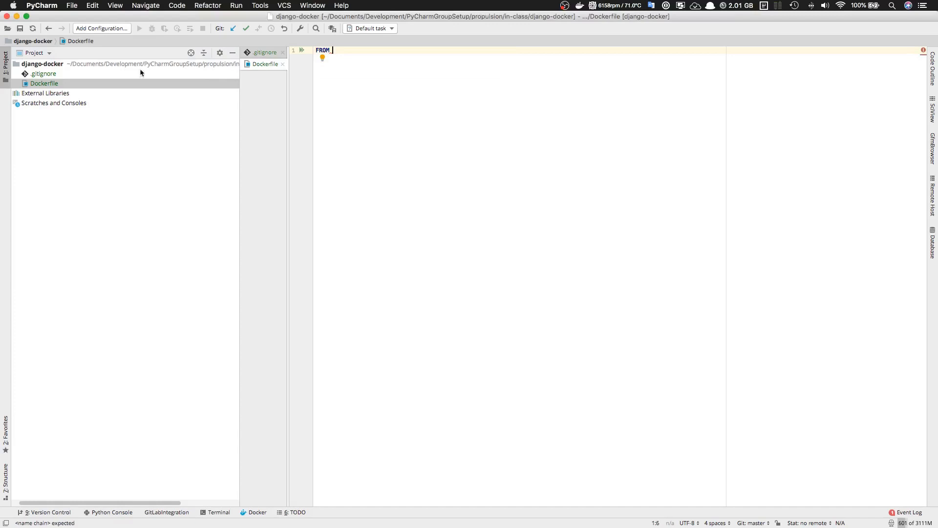
{"action": "mouse_move", "coordinate": [344, 54]}
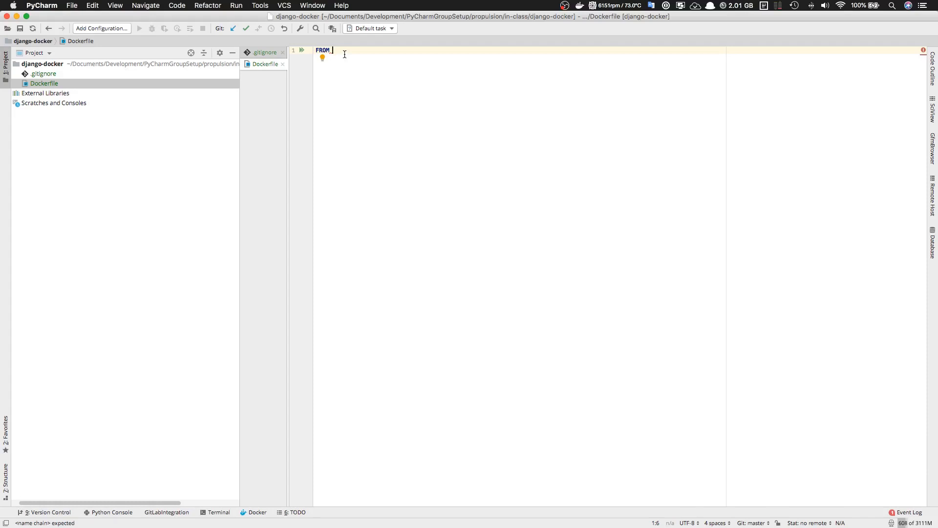
{"action": "key", "text": "cmd+tab"}
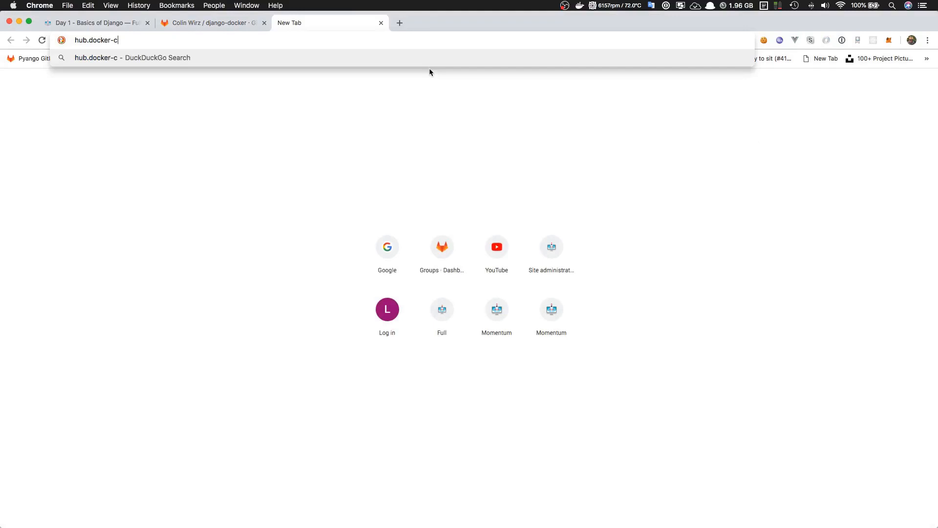
- On Docker Hub, find the continuumio/miniconda3 image and view its version tags
{"action": "key", "text": "Return"}
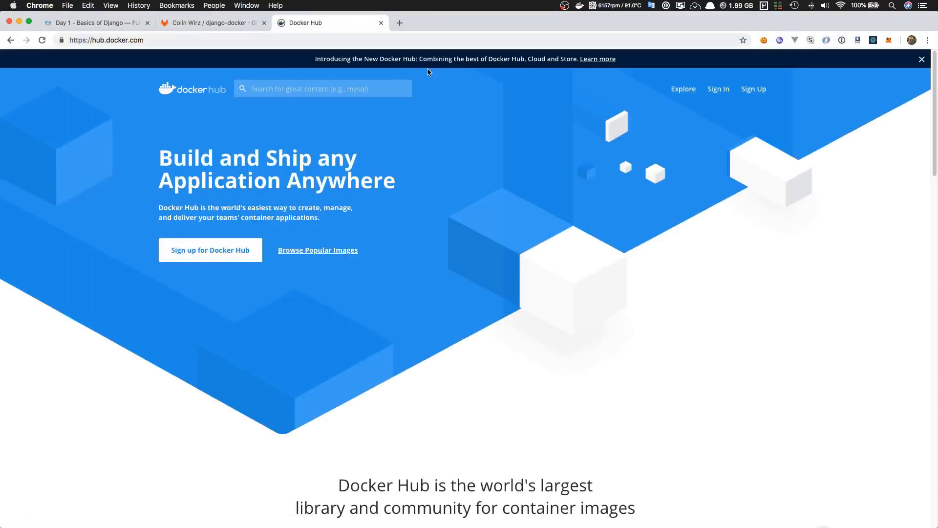
{"action": "type", "text": "miniconda3"}
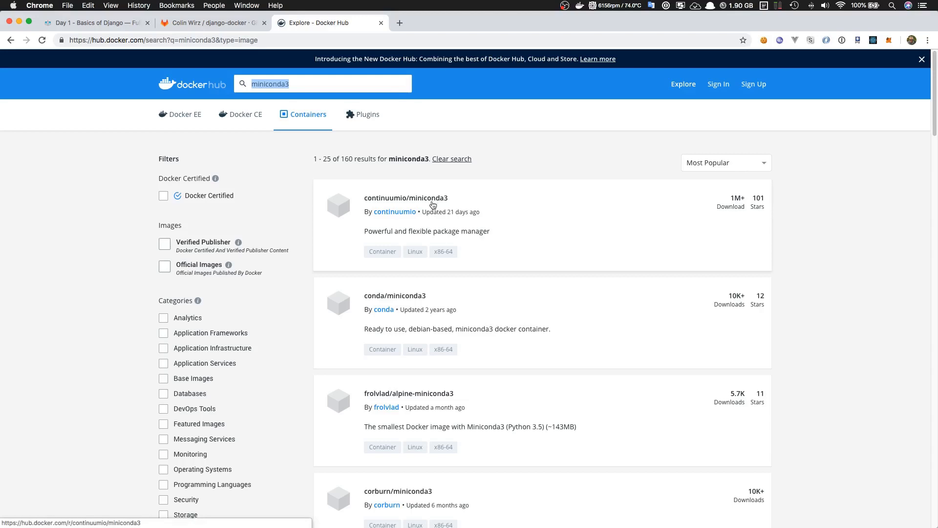
{"action": "left_click", "coordinate": [406, 198]}
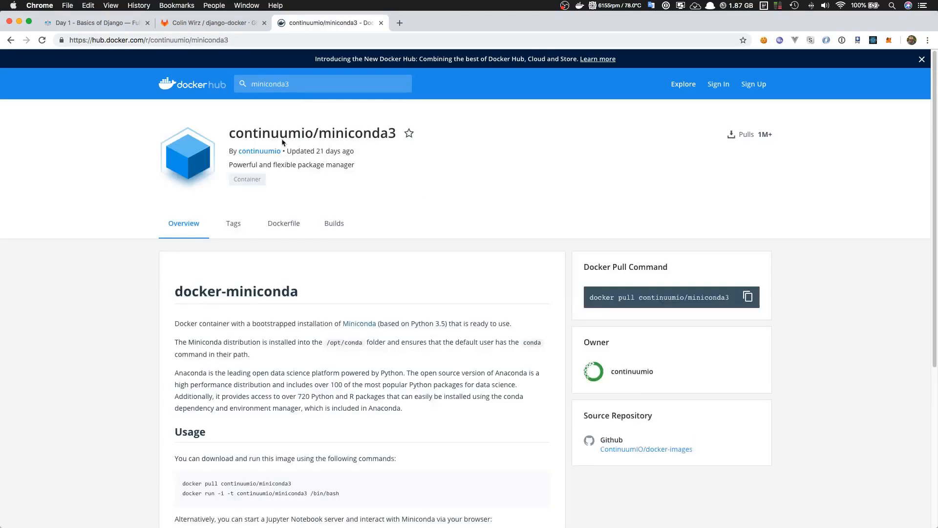
{"action": "double_click", "coordinate": [312, 132]}
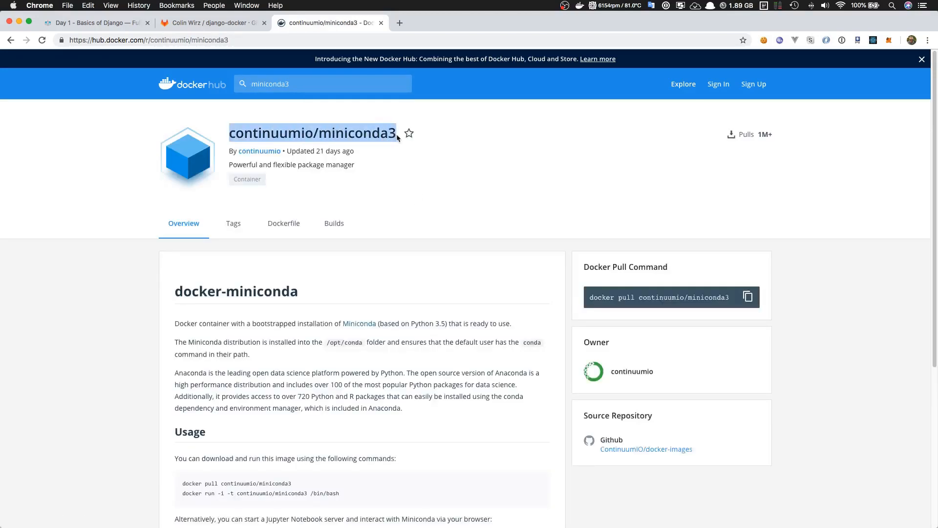
{"action": "mouse_move", "coordinate": [241, 237]}
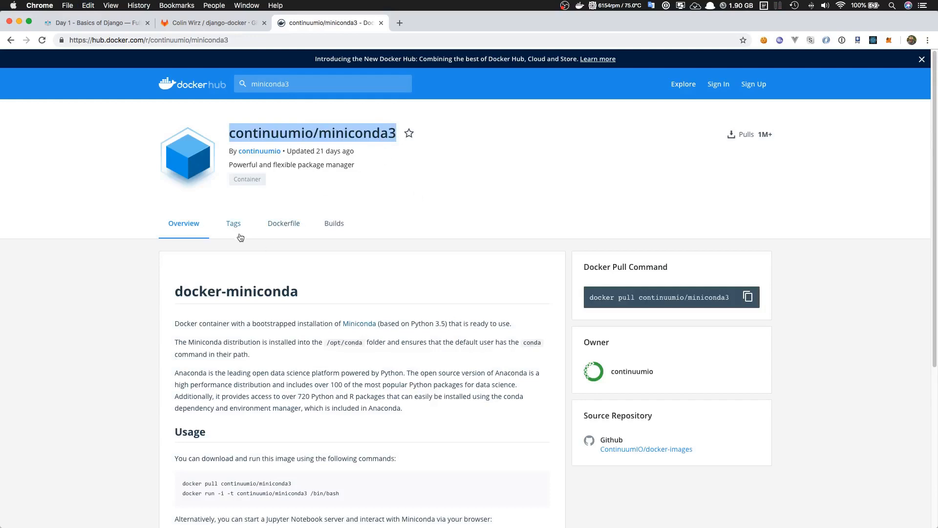
{"action": "left_click", "coordinate": [233, 223]}
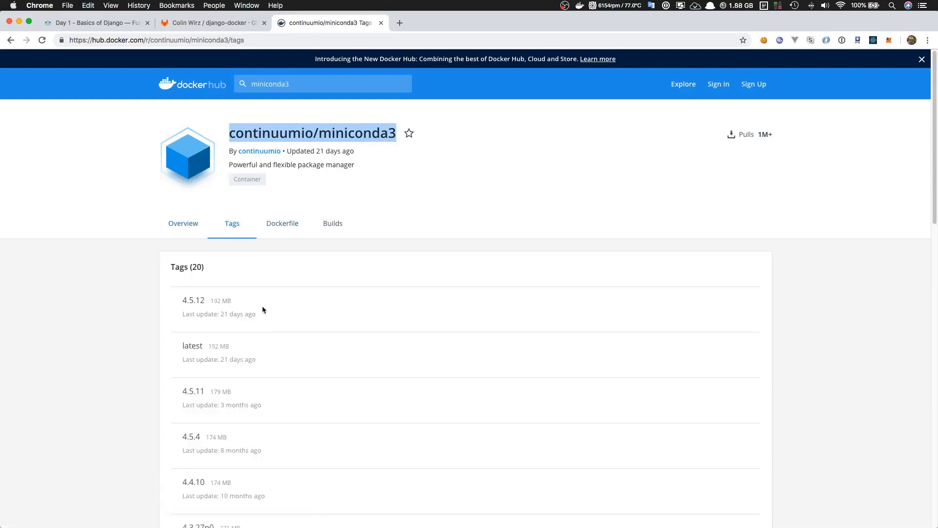
{"action": "mouse_move", "coordinate": [180, 302]}
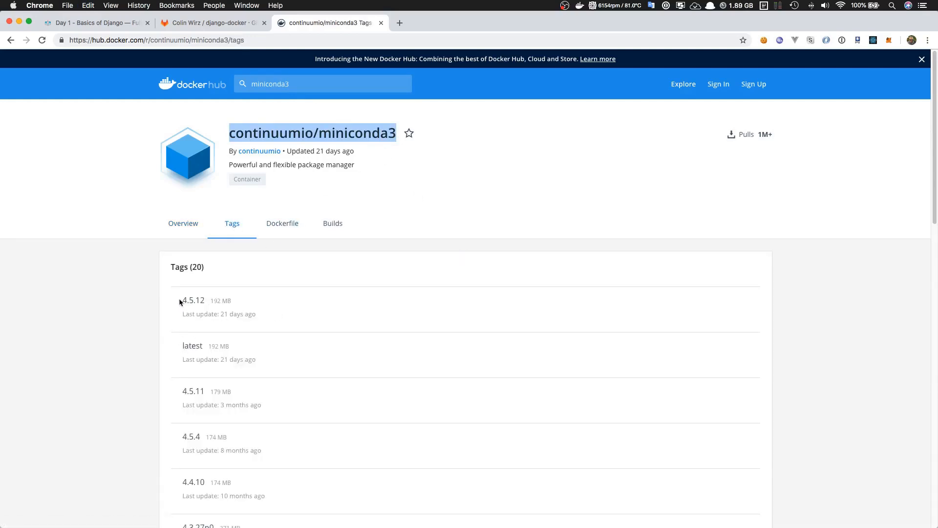
{"action": "mouse_move", "coordinate": [332, 223]}
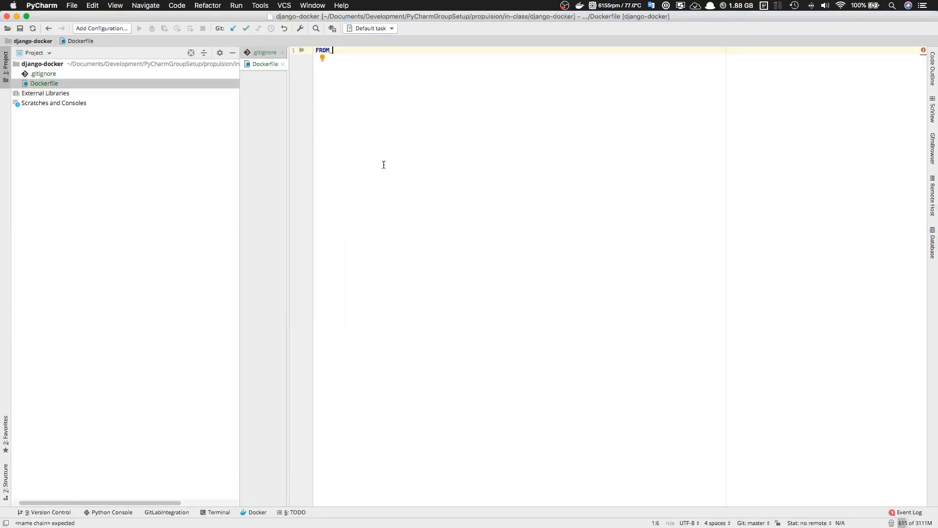
- Complete the Dockerfile line as FROM continuumio/miniconda3:4.5.12
{"action": "type", "text": "continuumio/miniconda3:"}
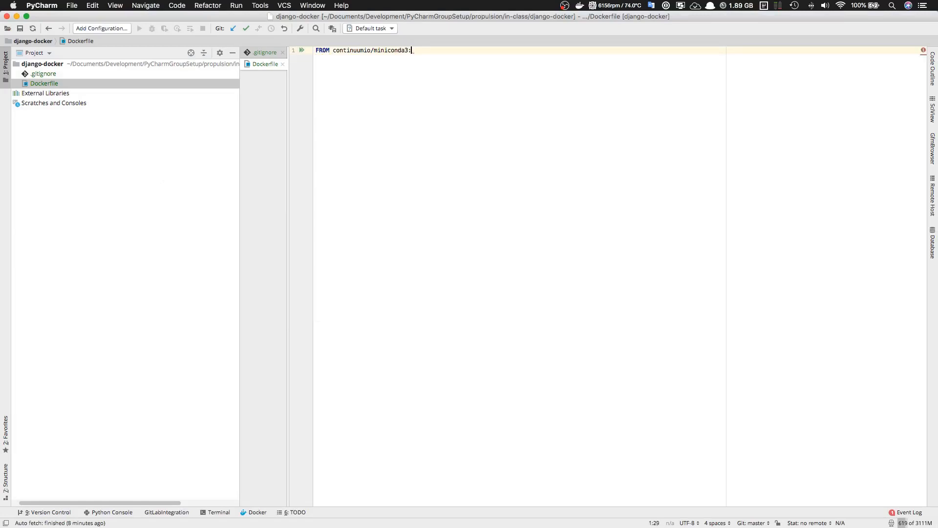
{"action": "type", "text": "4."}
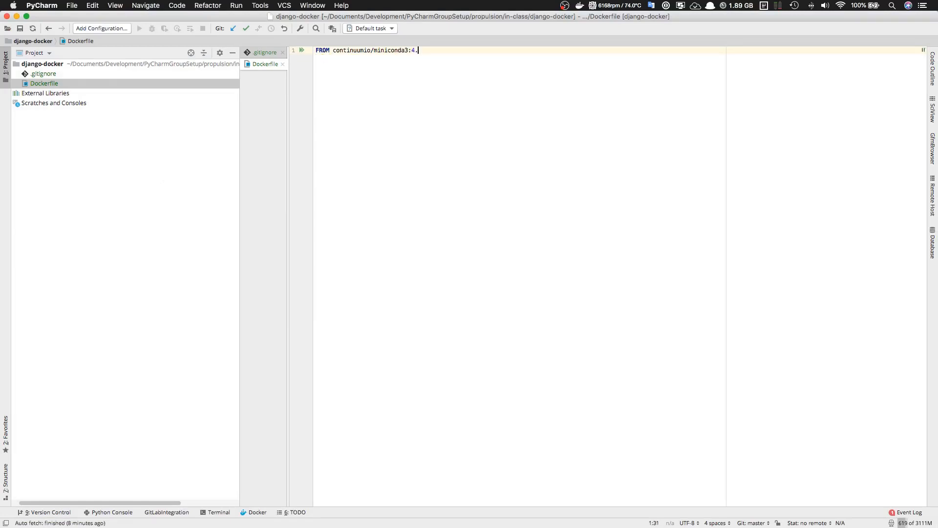
{"action": "type", "text": "5.12"}
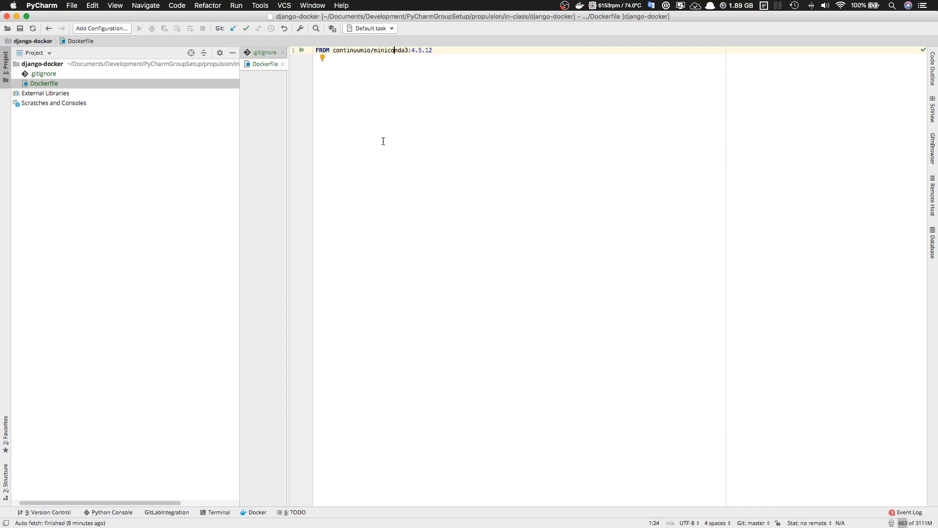
{"action": "left_click", "coordinate": [42, 64]}
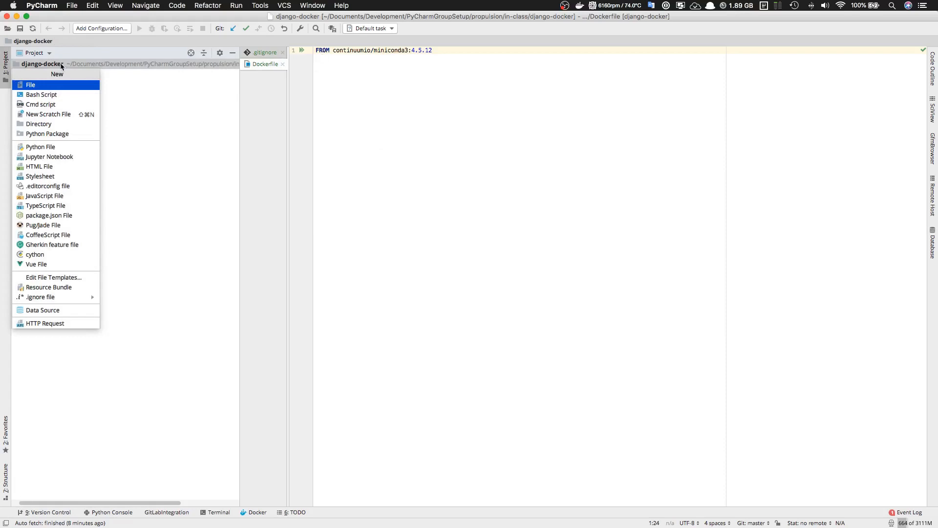
- Create docker-compose.yml declaring version '3' and a services section
{"action": "left_click", "coordinate": [31, 84]}
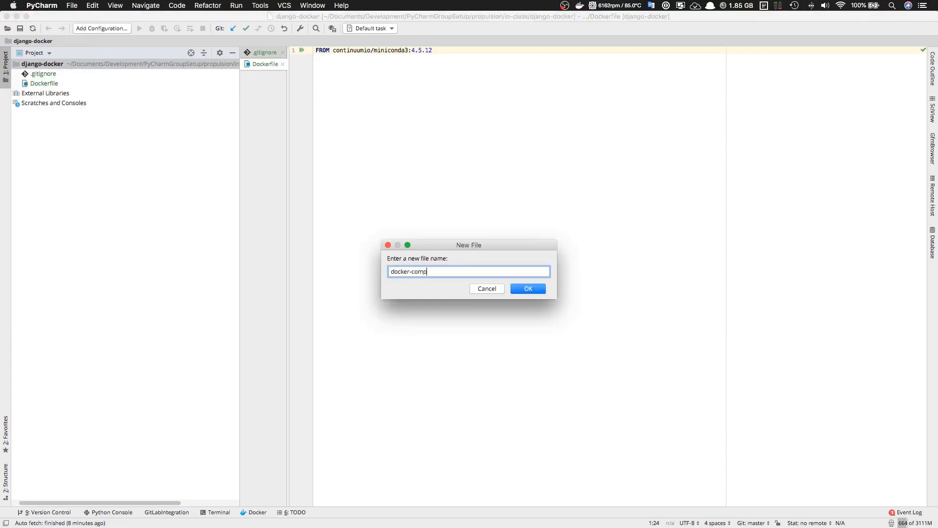
{"action": "left_click", "coordinate": [526, 288]}
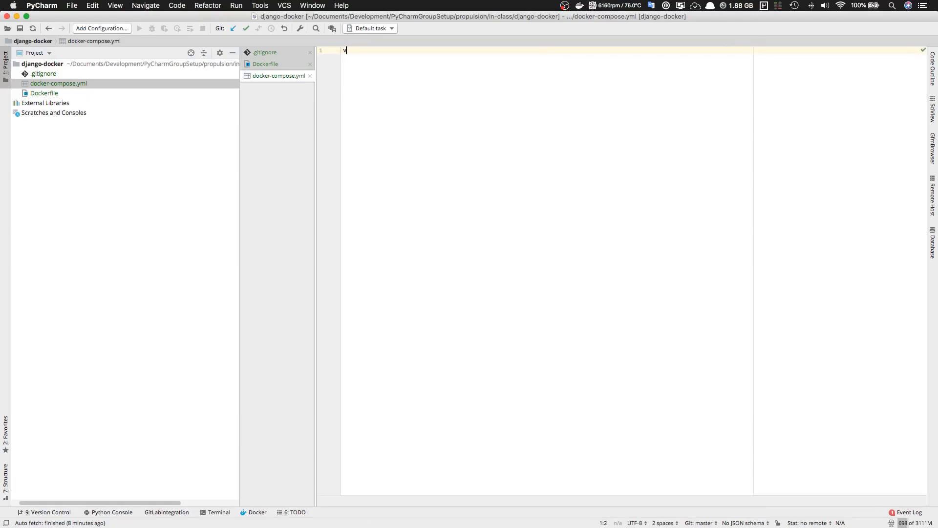
{"action": "type", "text": "version: '"}
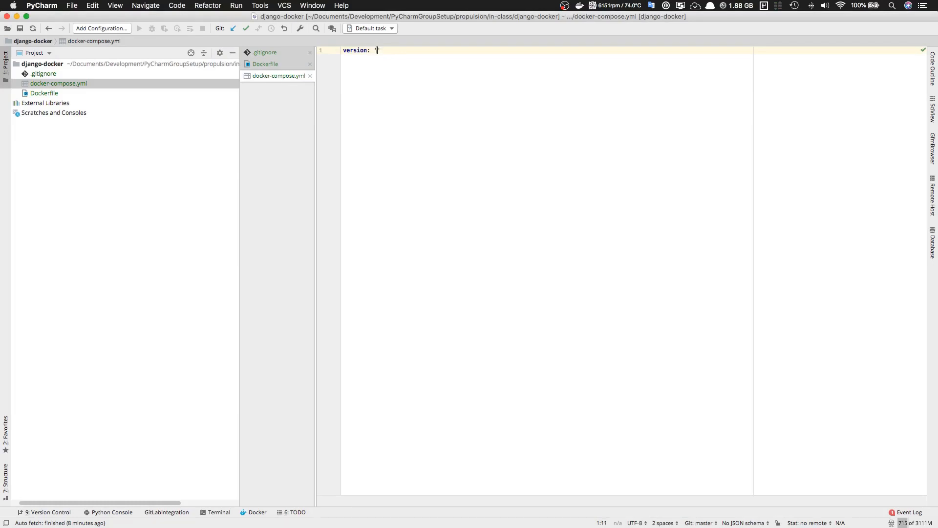
{"action": "type", "text": "3'"}
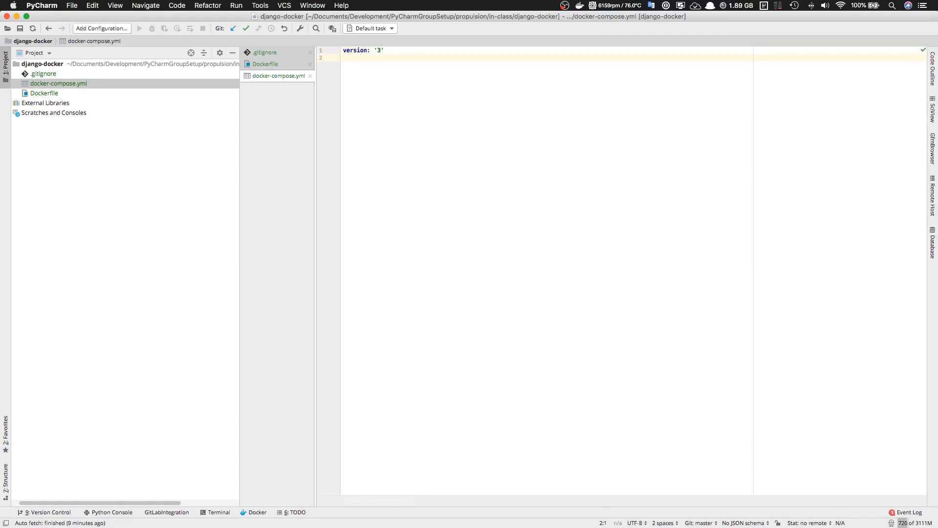
{"action": "type", "text": "services:"}
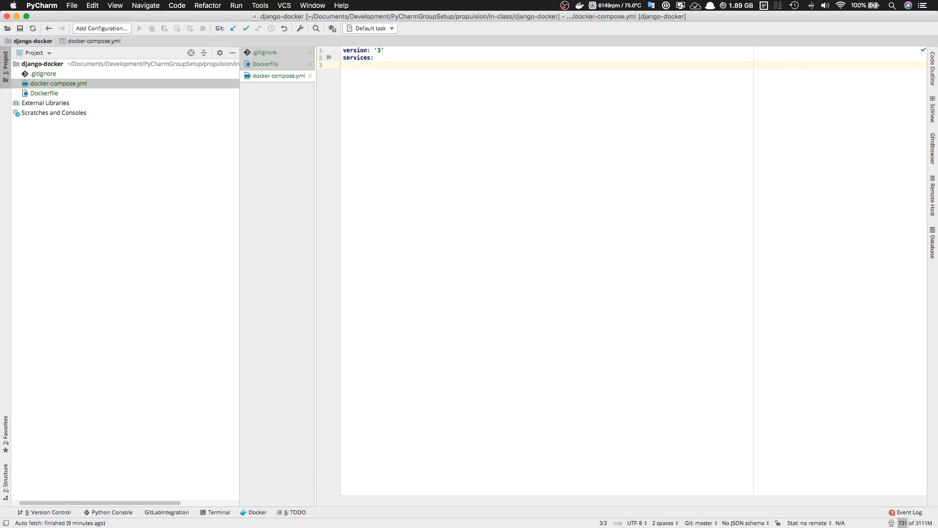
- Define an app service using image django-docker:latest
{"action": "type", "text": "app:"}
{"action": "type", "text": "image:"}
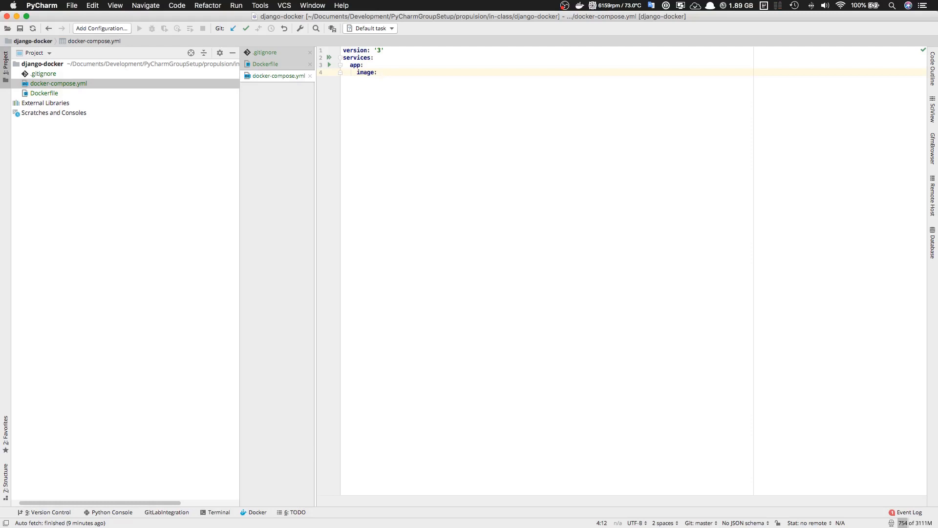
{"action": "type", "text": "django-"}
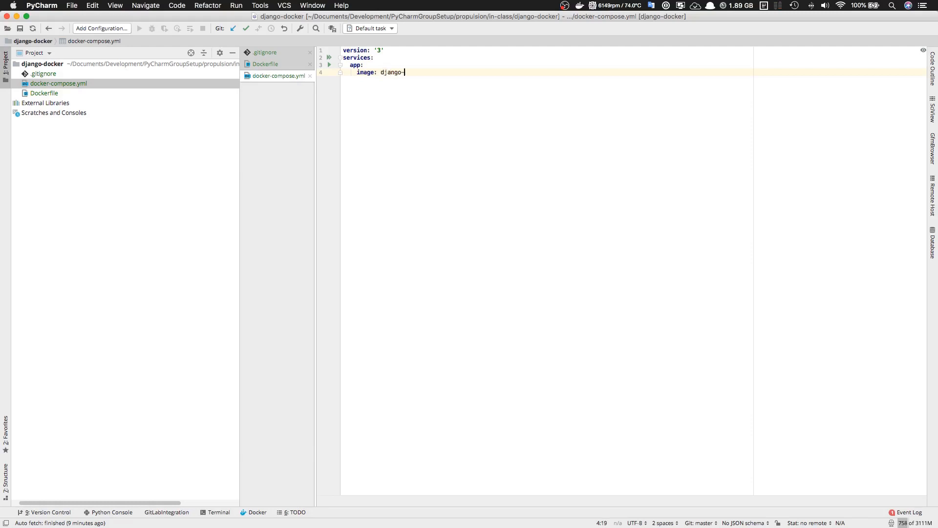
{"action": "type", "text": "docker"}
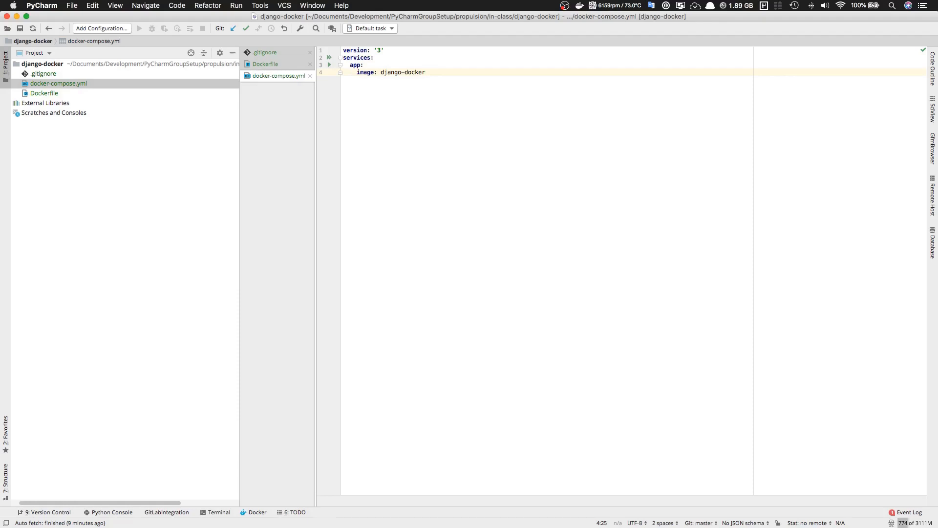
{"action": "type", "text": ":"}
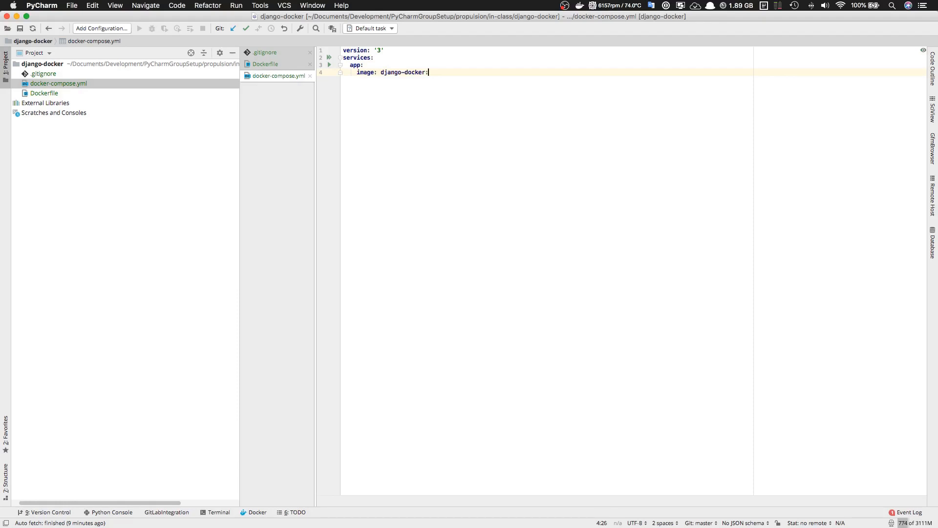
{"action": "type", "text": "latest"}
{"action": "type", "text": "ports:"}
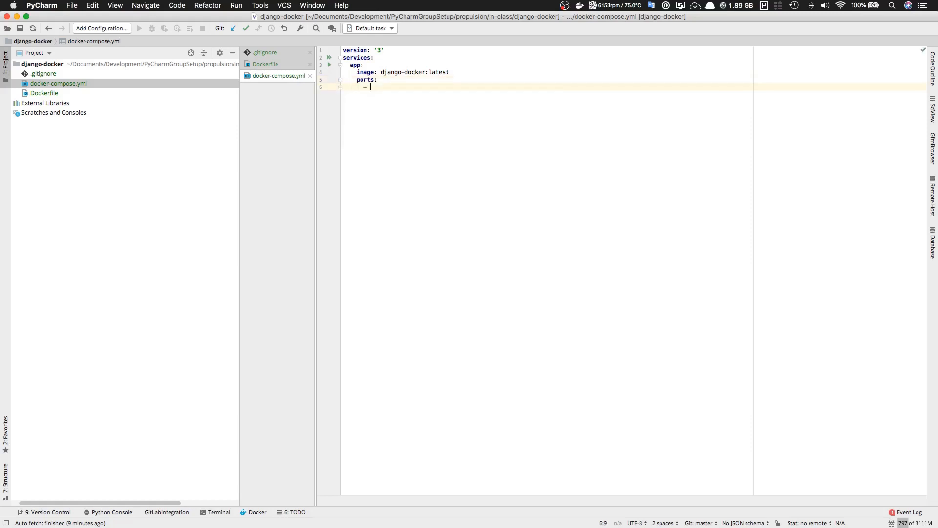
- Map host port 8000 to container port 8000 in the app service's ports list
{"action": "type", "text": "800"}
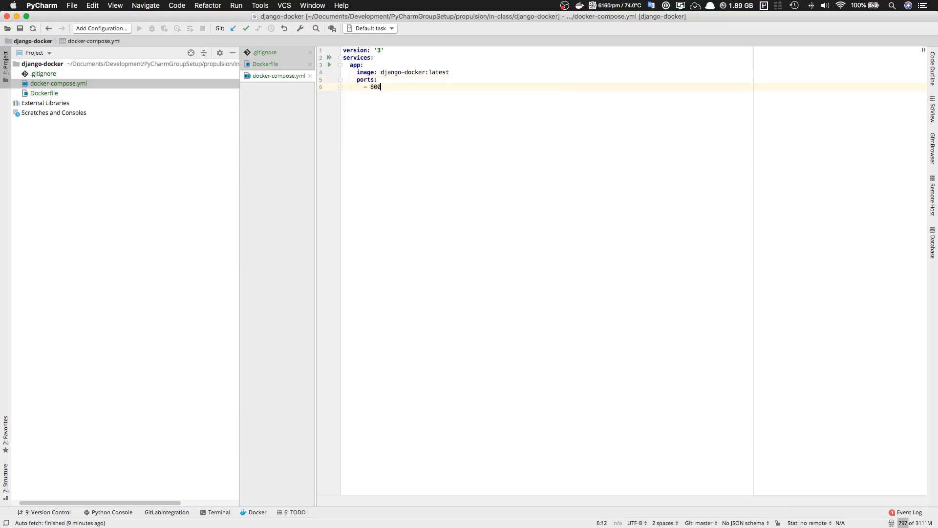
{"action": "type", "text": "0"}
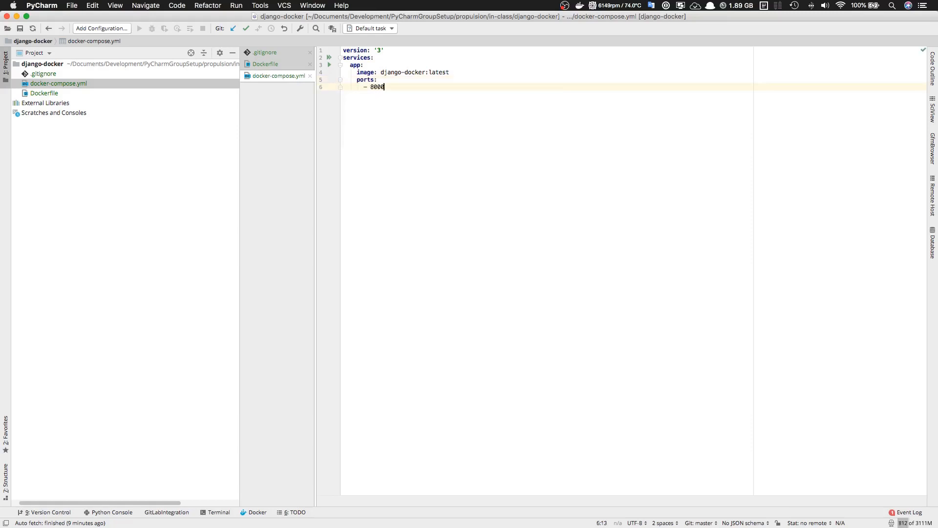
{"action": "type", "text": ":"}
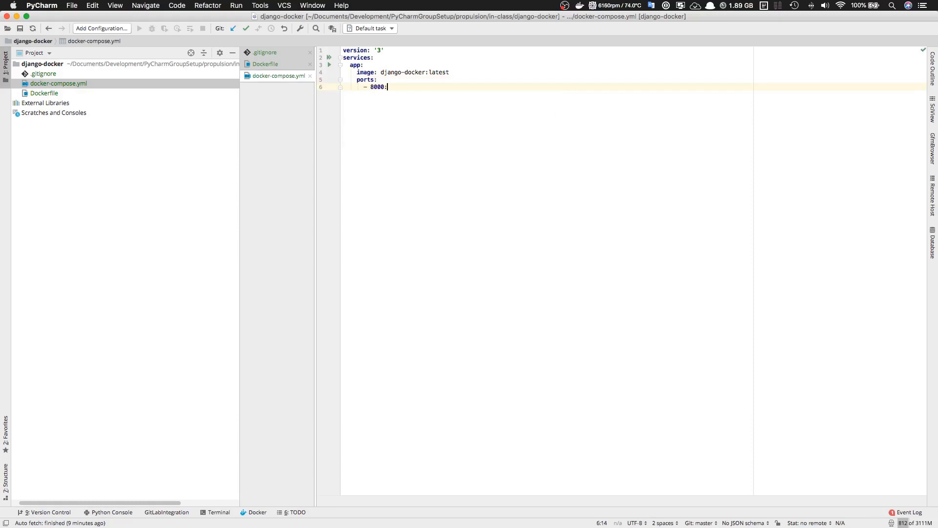
{"action": "type", "text": "8000"}
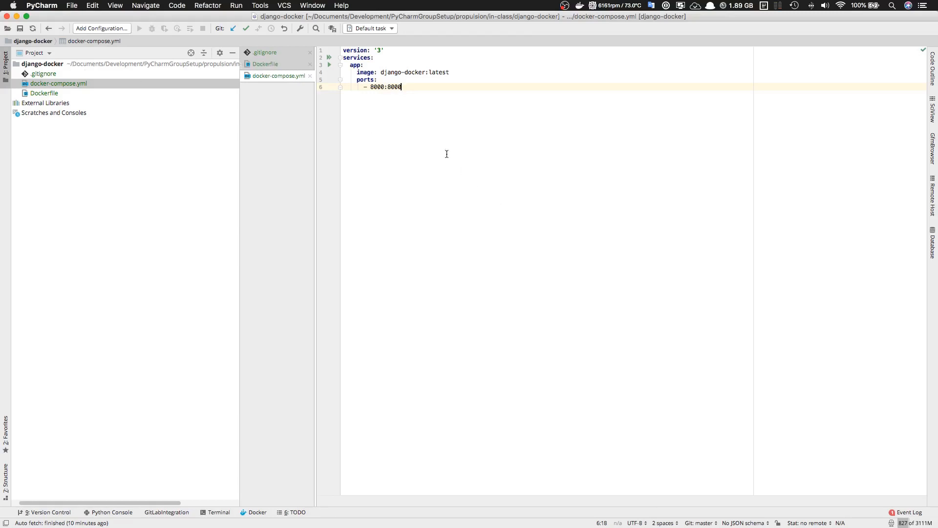
{"action": "mouse_move", "coordinate": [442, 143]}
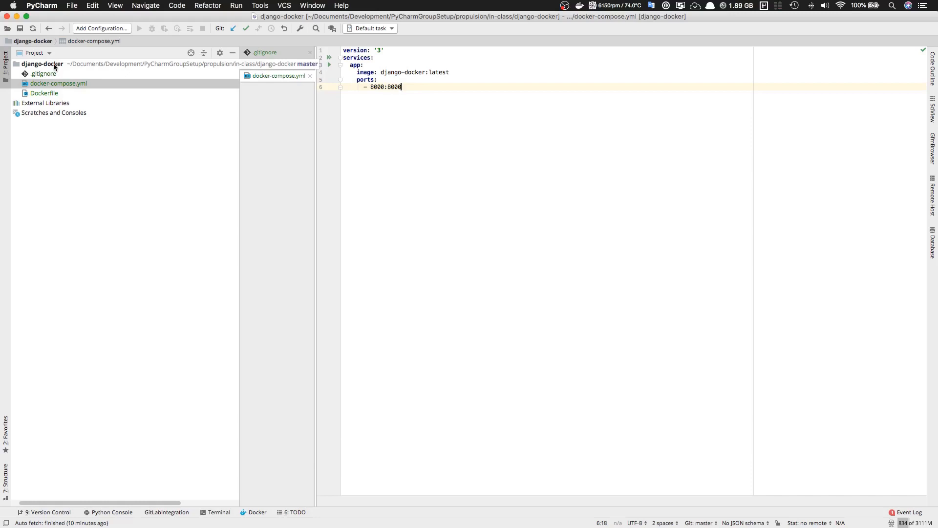
- Add a volumes entry mounting ./app to /app for the app service
{"action": "key", "text": "Return"}
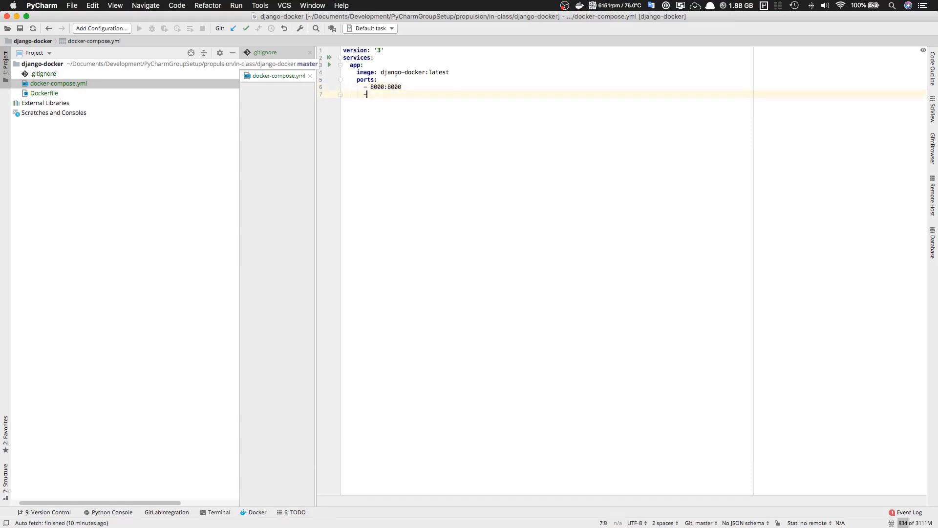
{"action": "type", "text": "volumes:"}
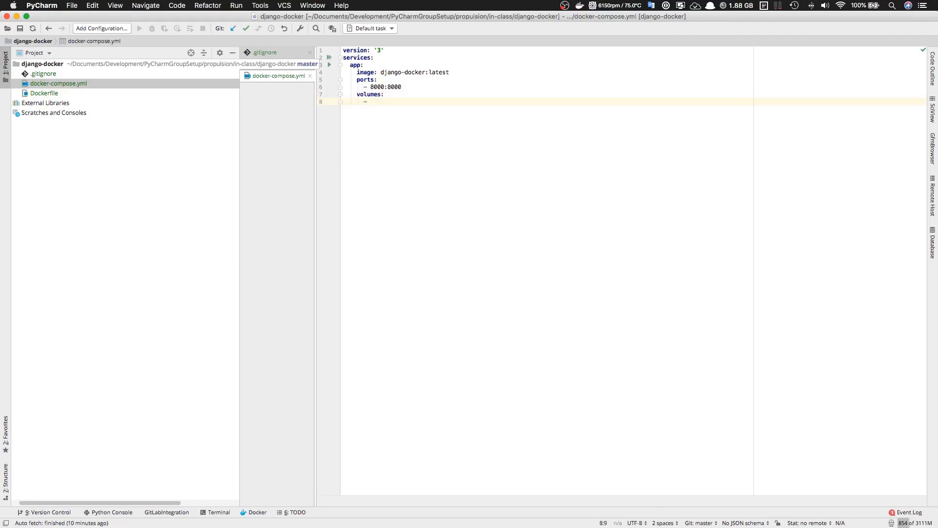
{"action": "type", "text": "."}
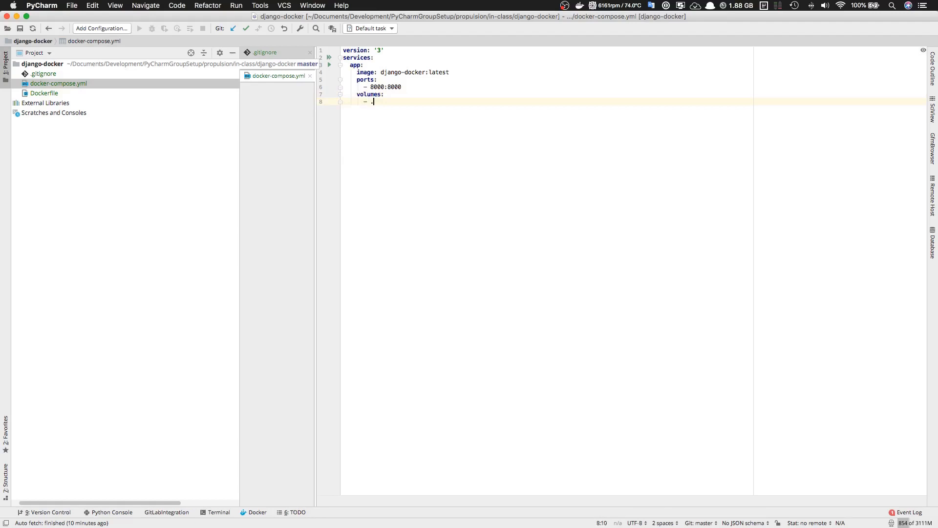
{"action": "type", "text": "/"}
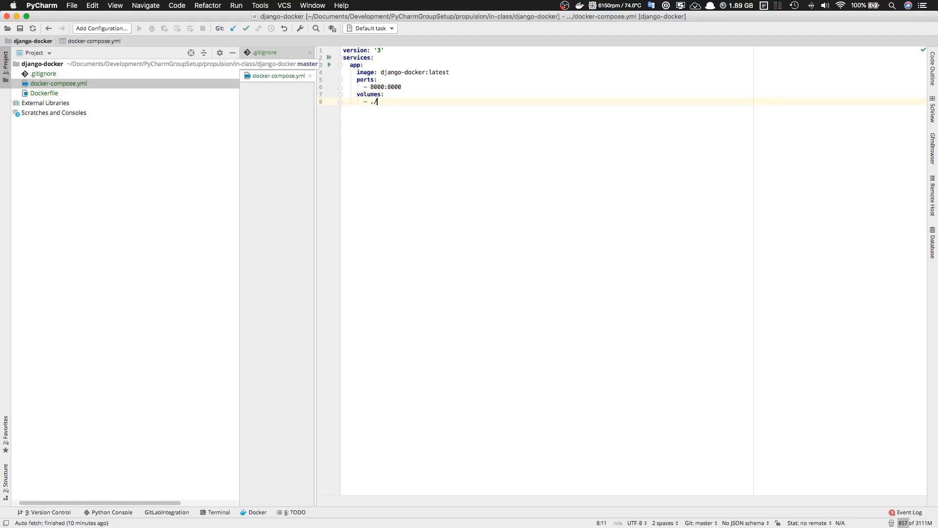
{"action": "type", "text": "app"}
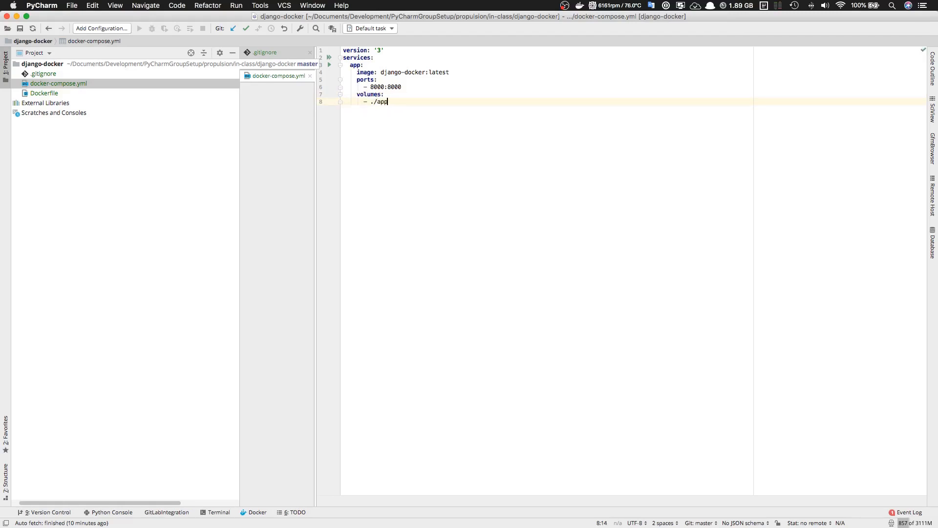
{"action": "type", "text": ":"}
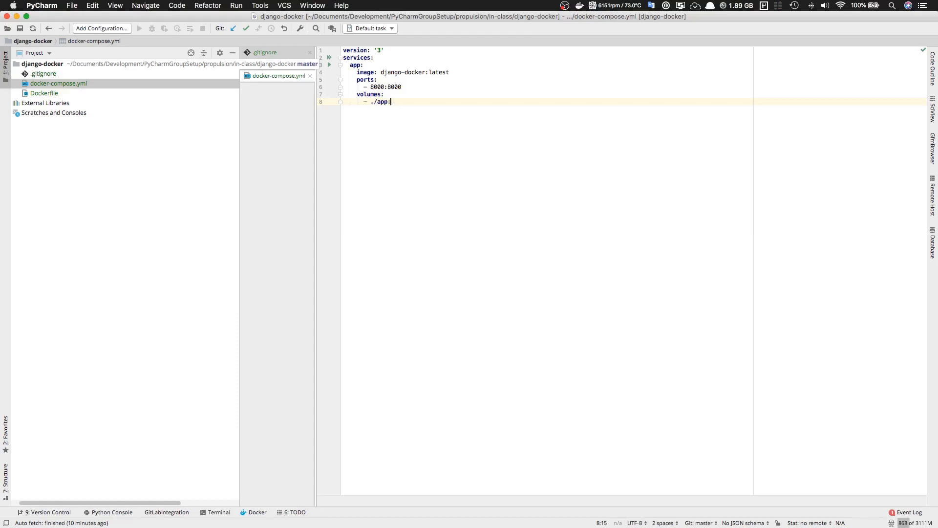
{"action": "type", "text": "/app"}
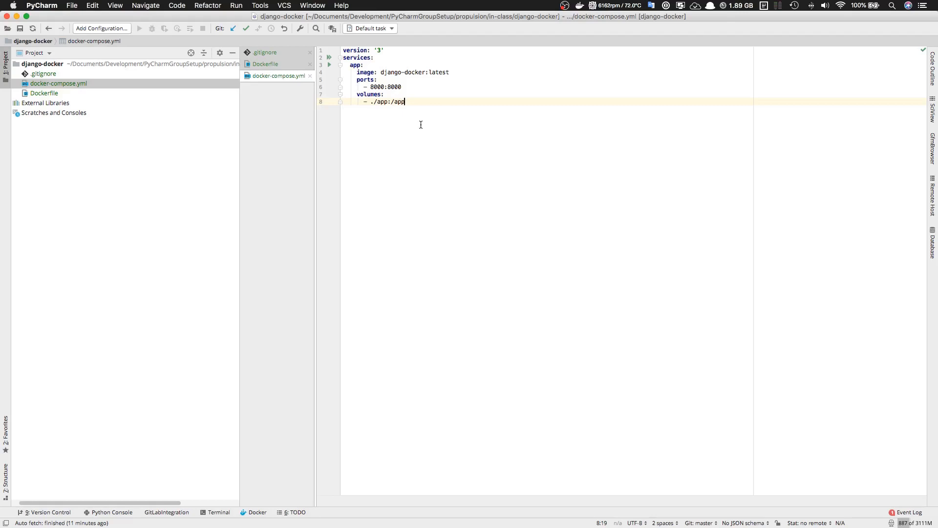
{"action": "key", "text": "cmd+tab"}
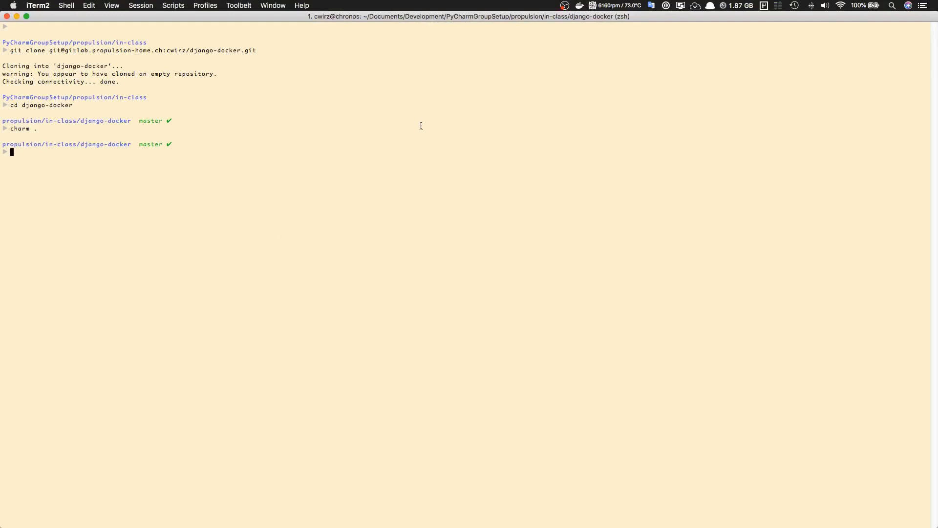
- Run docker build -t django-docker:latest . in the project folder
{"action": "type", "text": "doce"}
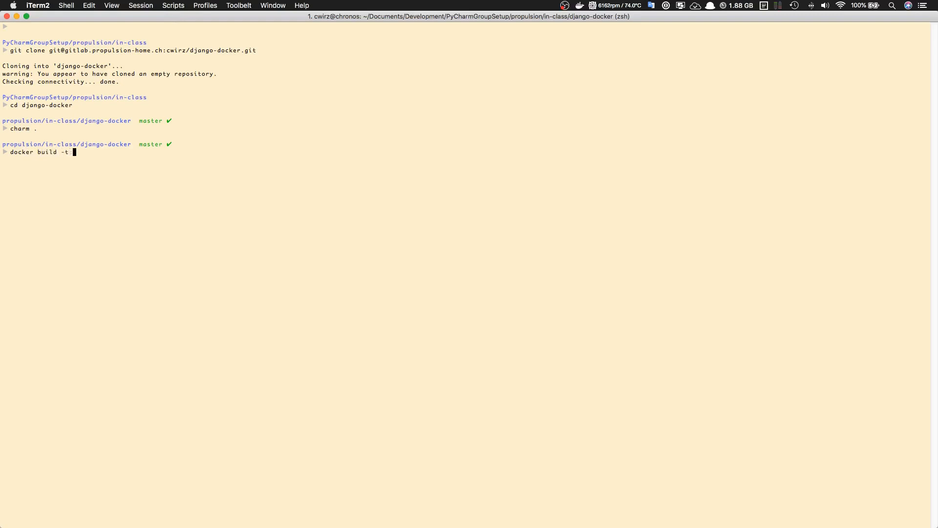
{"action": "type", "text": "djang"}
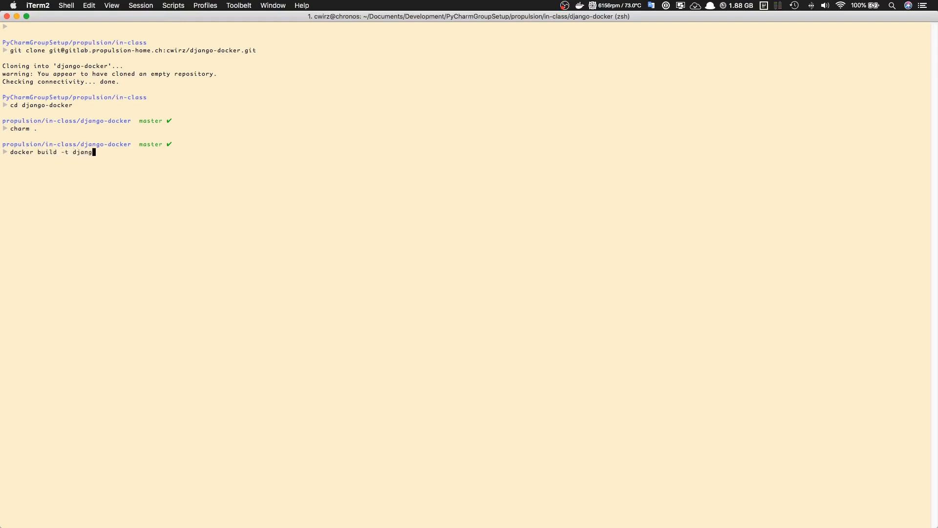
{"action": "type", "text": "o-docker"}
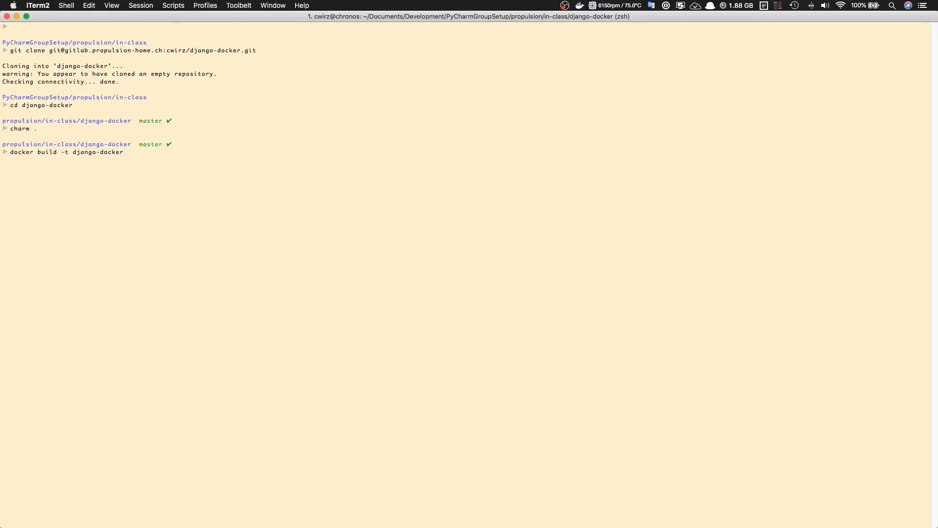
{"action": "type", "text": ":latest"}
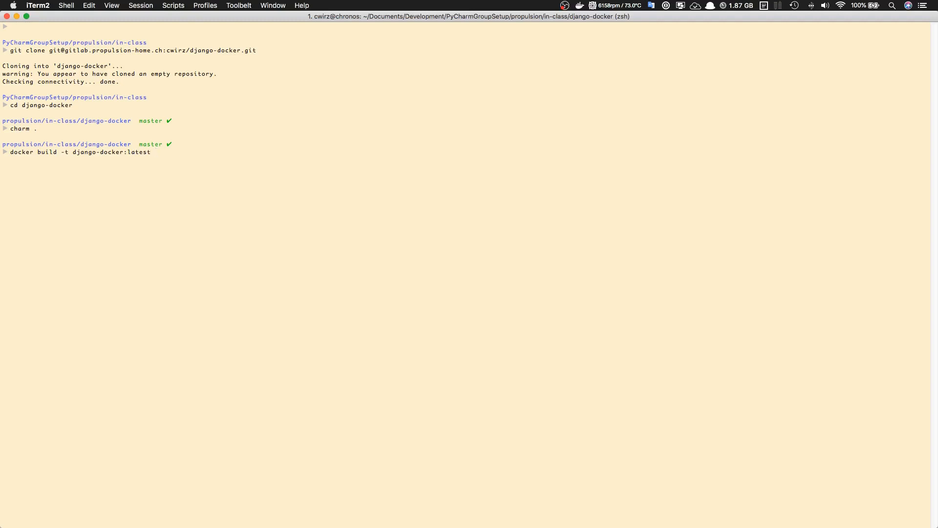
{"action": "key", "text": "Return"}
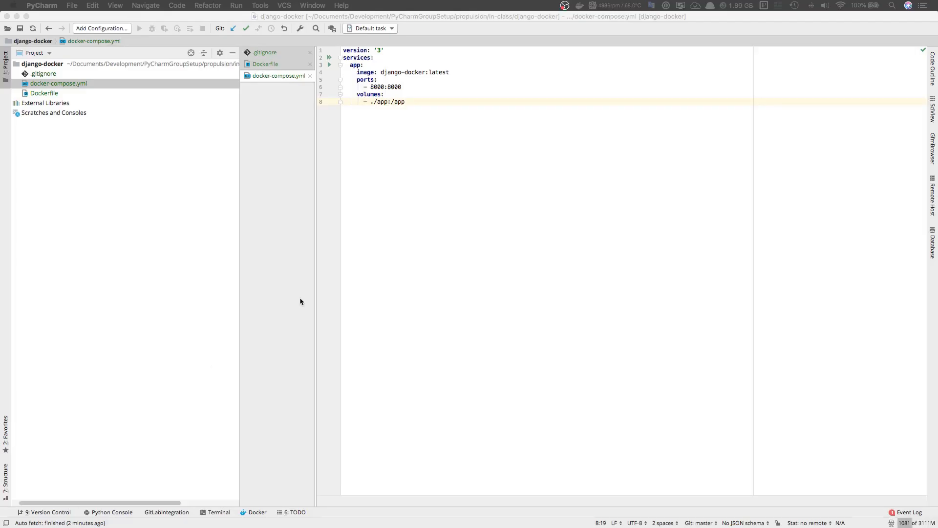
{"action": "mouse_move", "coordinate": [413, 225]}
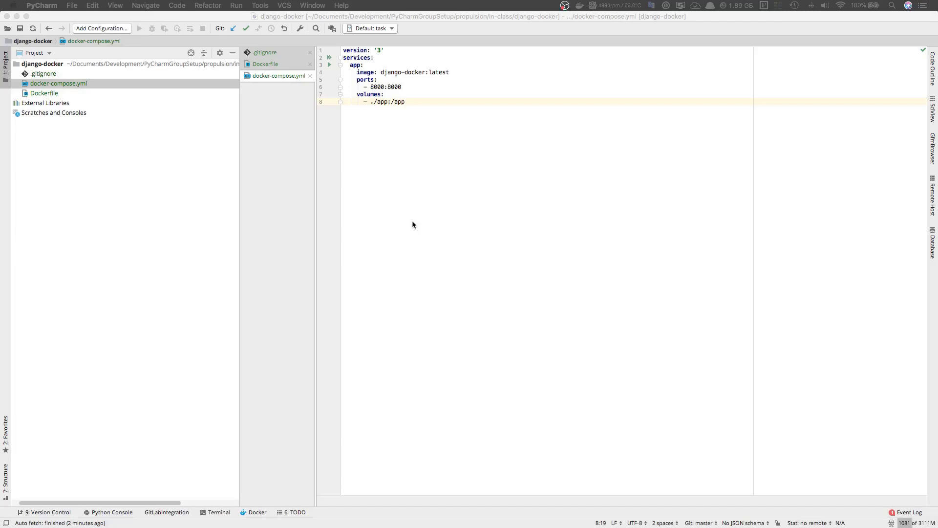
{"action": "mouse_move", "coordinate": [226, 112]}
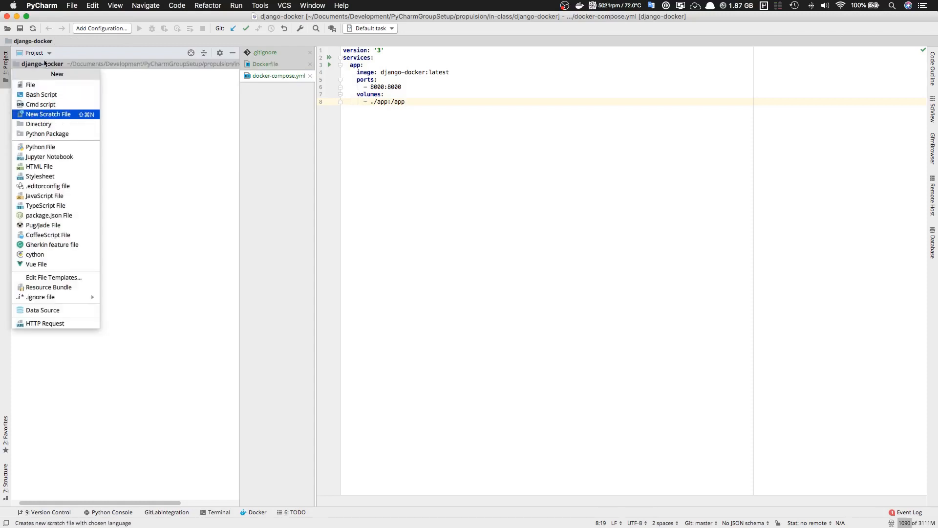
- Create a new directory named app in the django-docker project root
{"action": "left_click", "coordinate": [39, 124]}
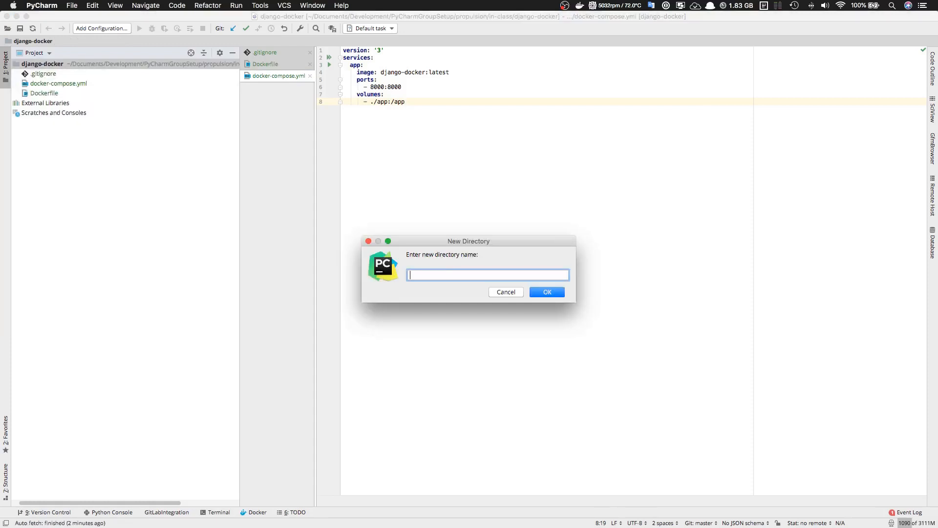
{"action": "left_click", "coordinate": [546, 291]}
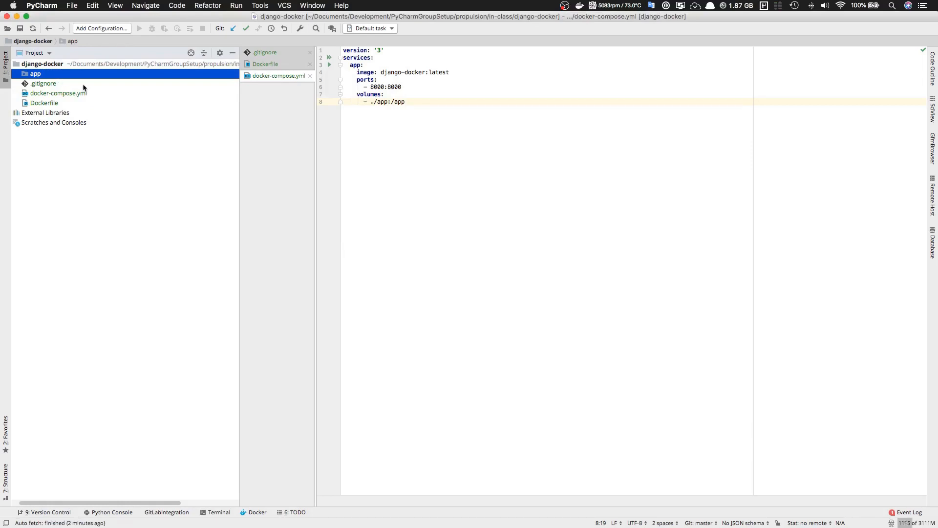
{"action": "mouse_move", "coordinate": [181, 137]}
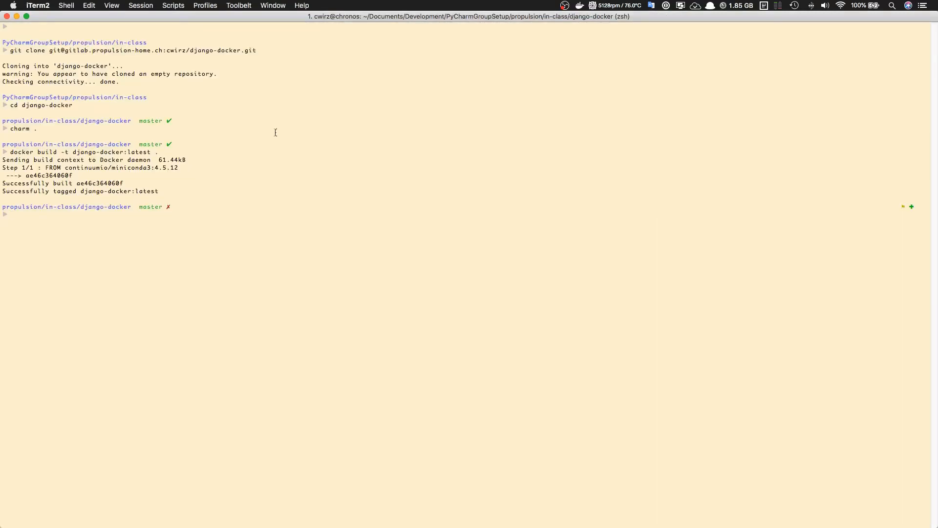
- Enter docker-compose run --service-ports app bash to get a shell in the app container
{"action": "type", "text": "docker-com"}
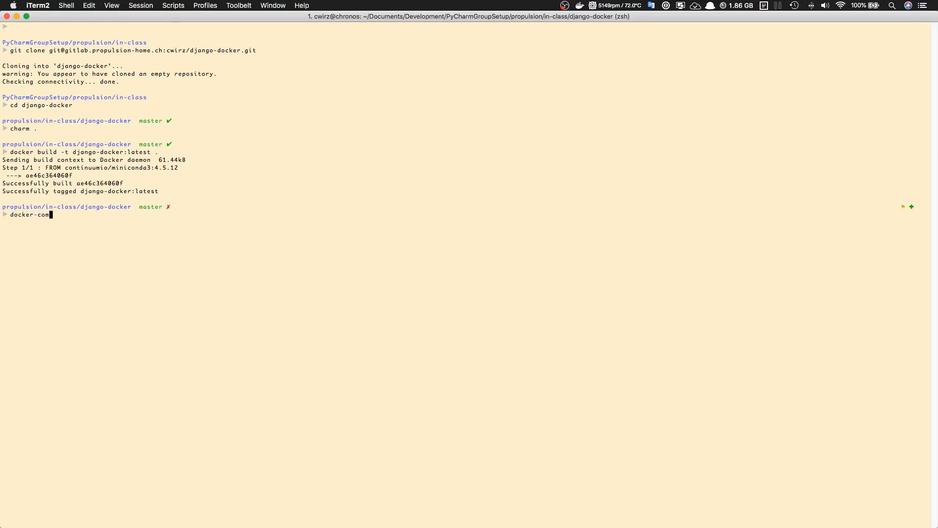
{"action": "type", "text": "pose"}
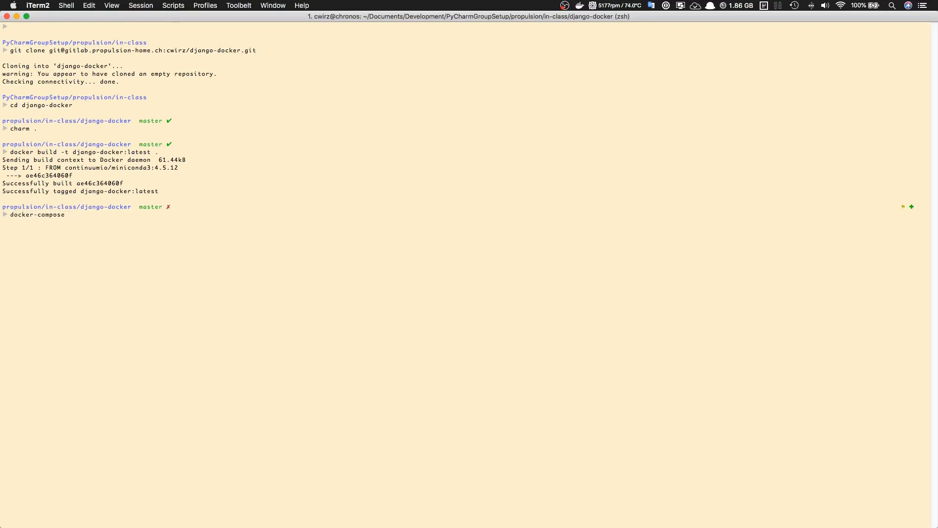
{"action": "type", "text": "run --"}
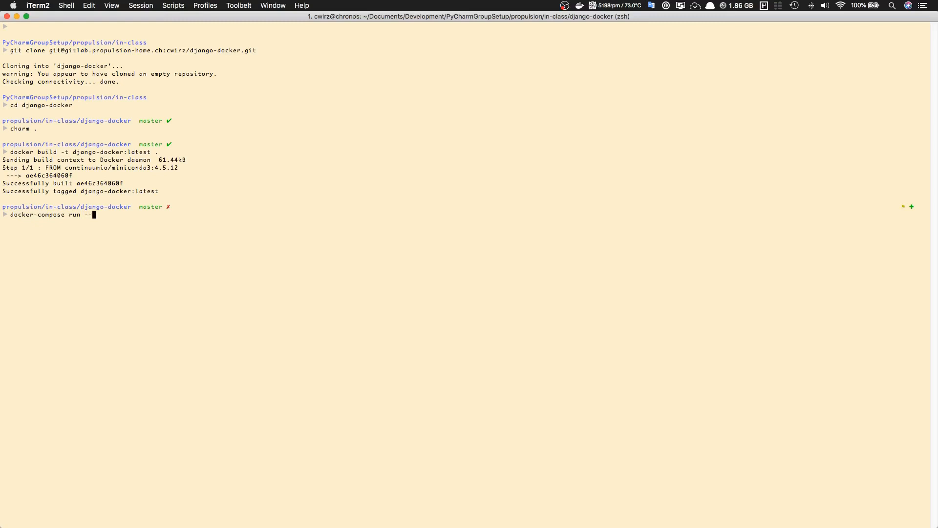
{"action": "type", "text": "ser"}
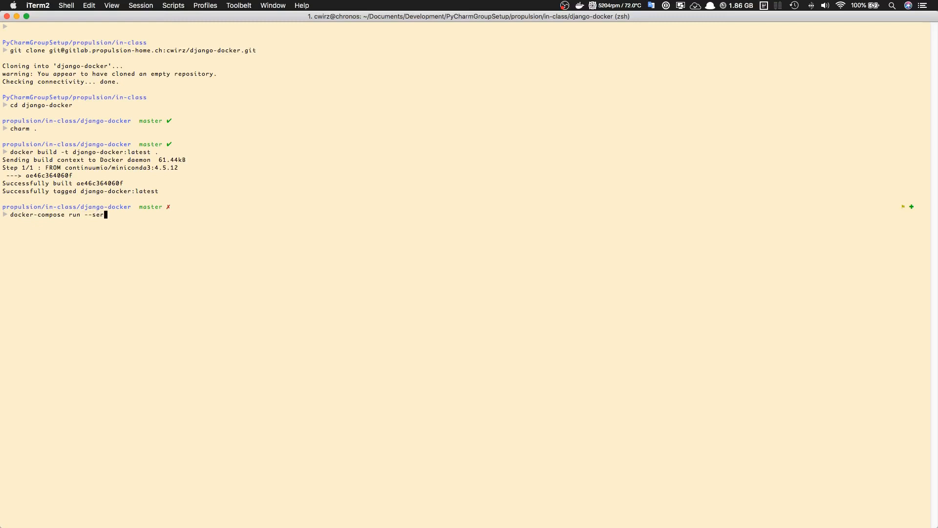
{"action": "type", "text": "vice-port"}
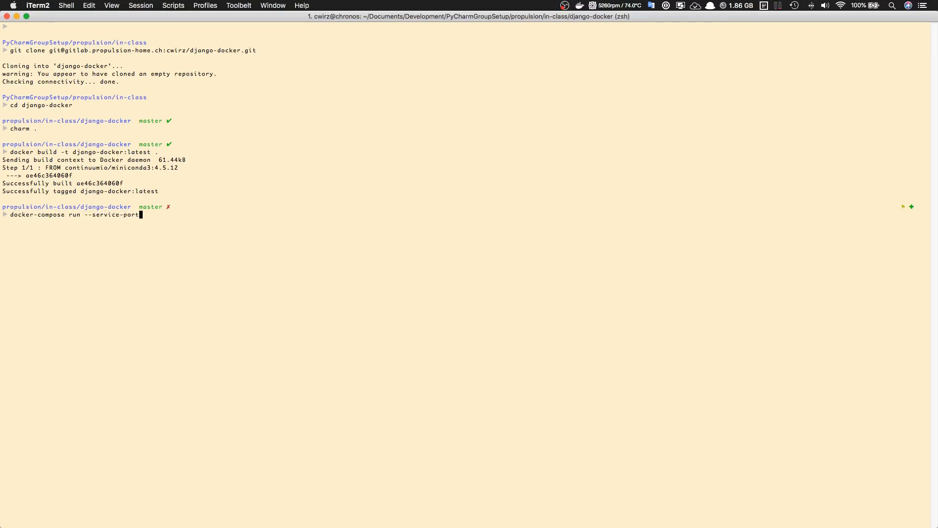
{"action": "type", "text": "s"}
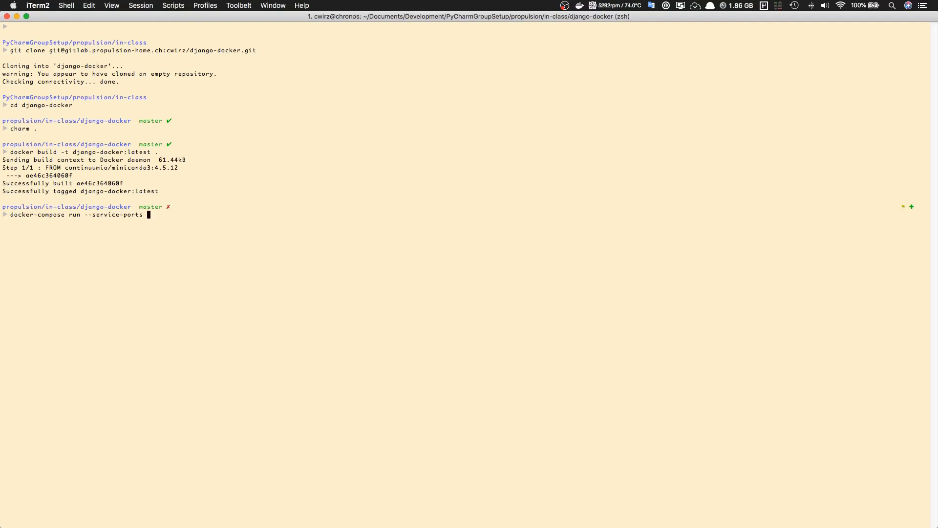
{"action": "type", "text": "ap"}
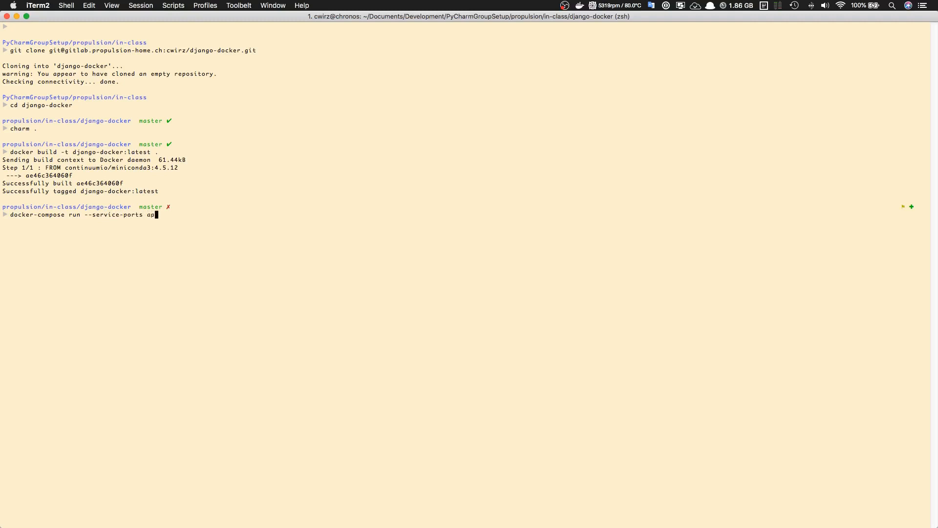
{"action": "type", "text": "p"}
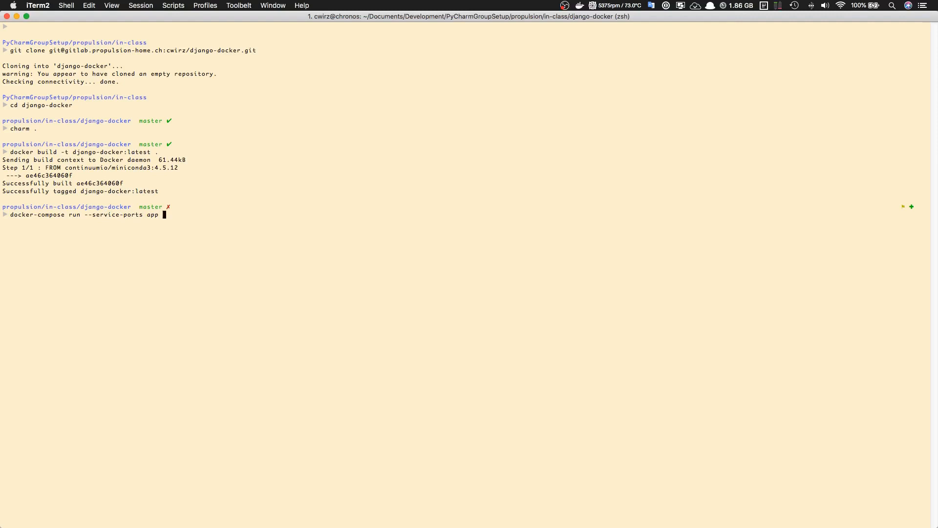
{"action": "type", "text": "bash"}
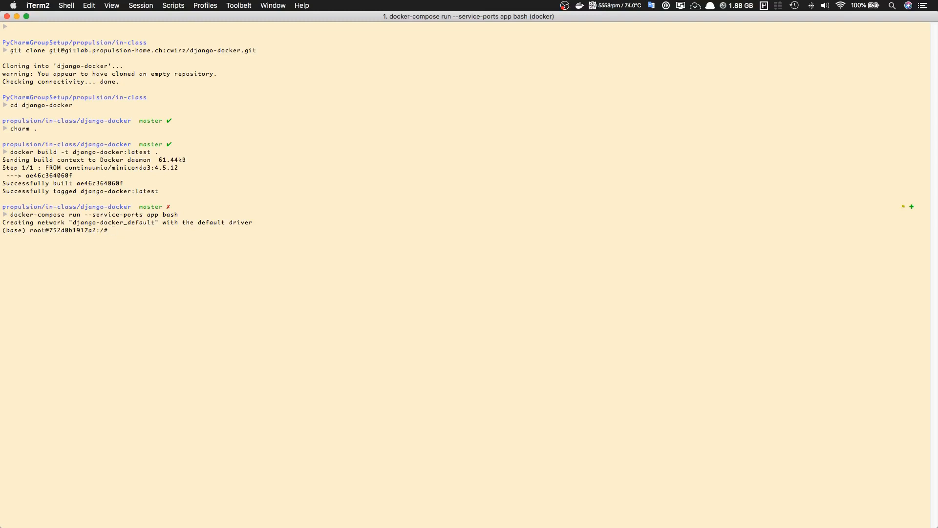
- Install Django with pip inside the container and move into /app
{"action": "type", "text": "pip install dja"}
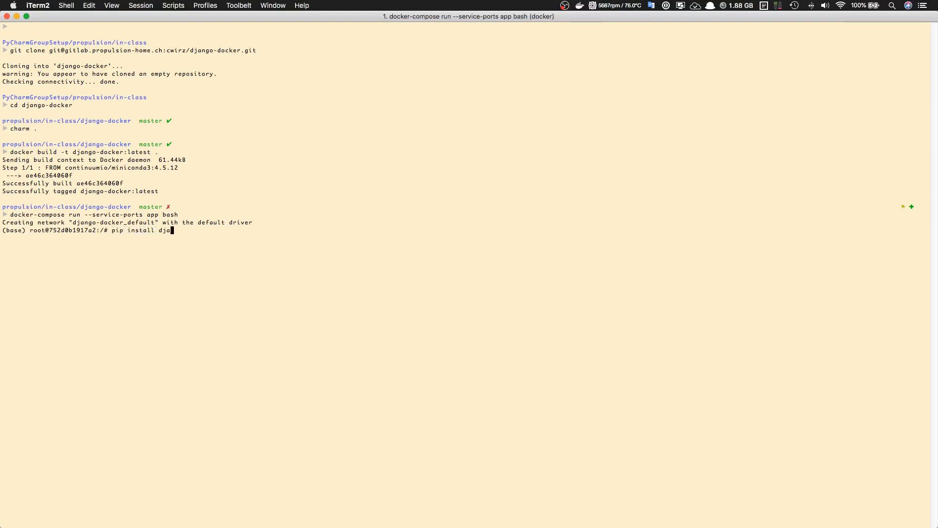
{"action": "key", "text": "Return"}
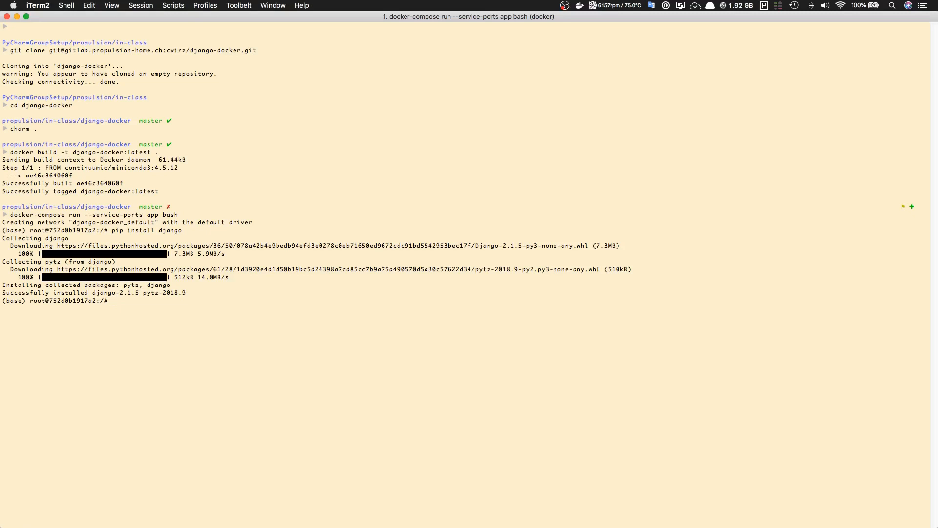
{"action": "type", "text": "cd"}
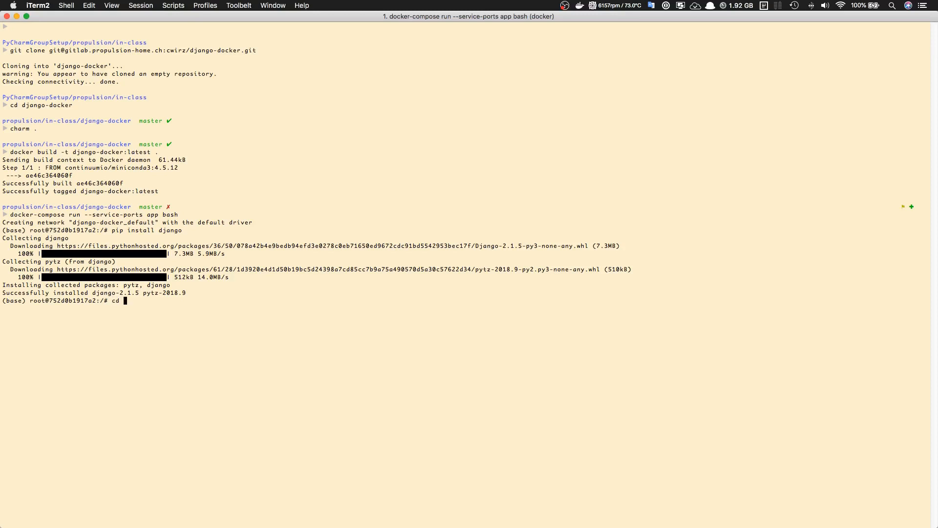
{"action": "type", "text": "/app"}
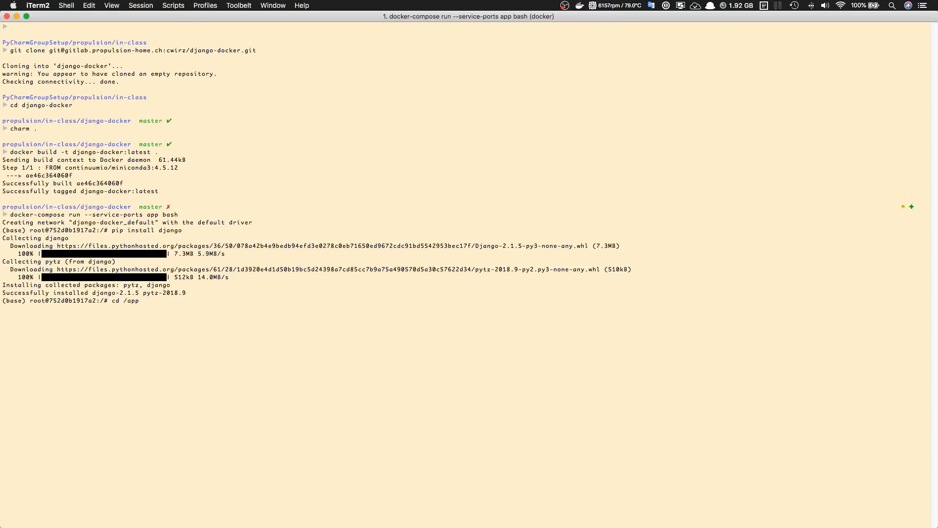
{"action": "key", "text": "Return"}
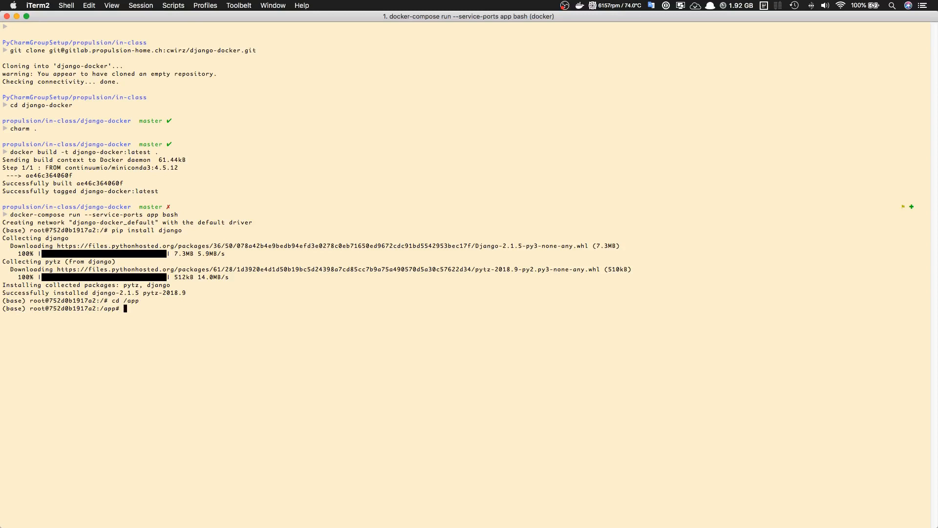
- Create the Django project with django-admin startproject project . in /app
{"action": "type", "text": "django"}
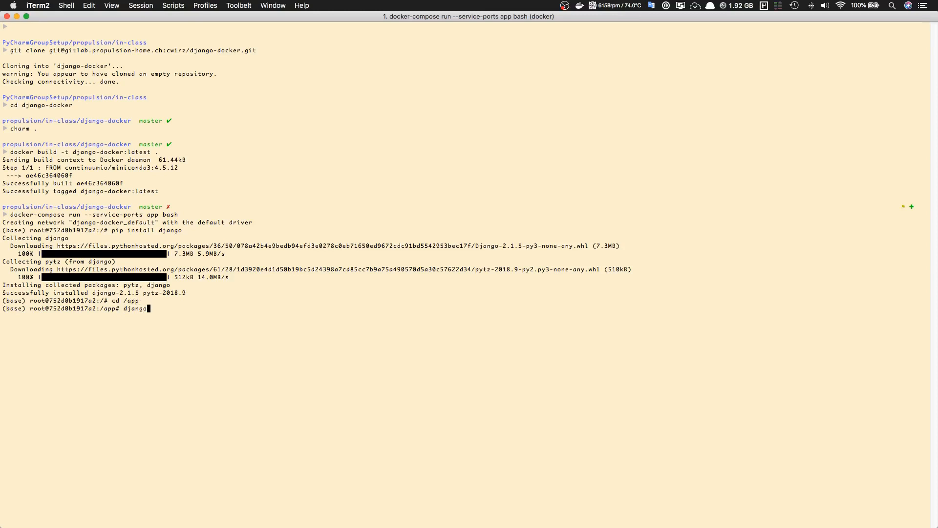
{"action": "type", "text": "-admin"}
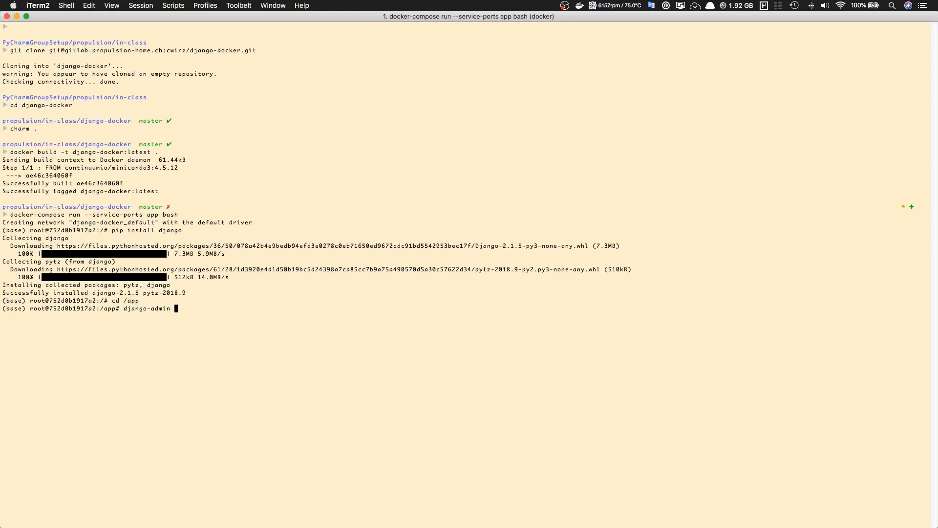
{"action": "type", "text": "startproject project"}
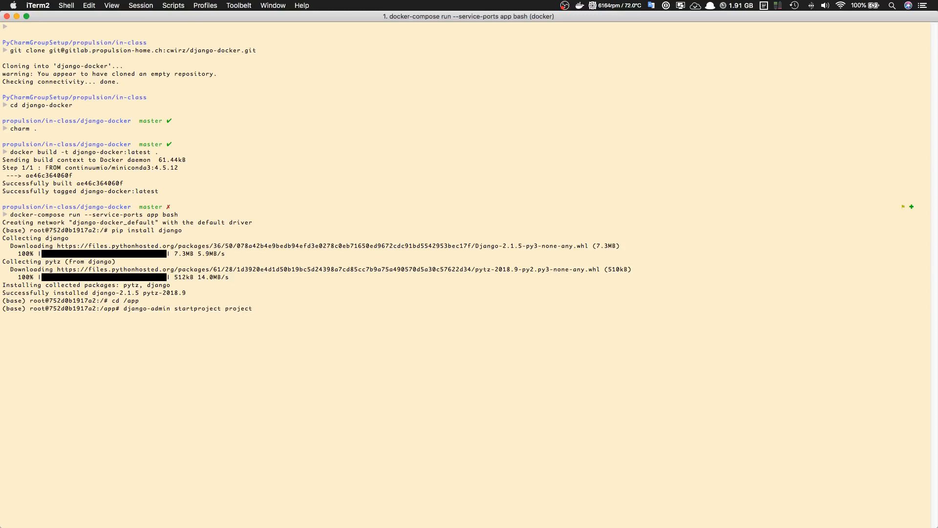
{"action": "key", "text": "Return"}
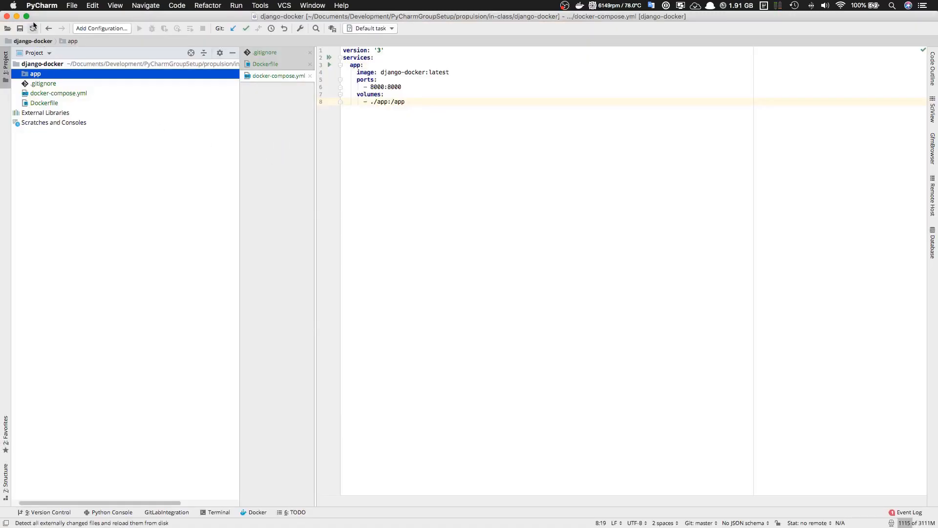
- Reload files from disk and reveal manage.py and the project package under app
{"action": "left_click", "coordinate": [27, 74]}
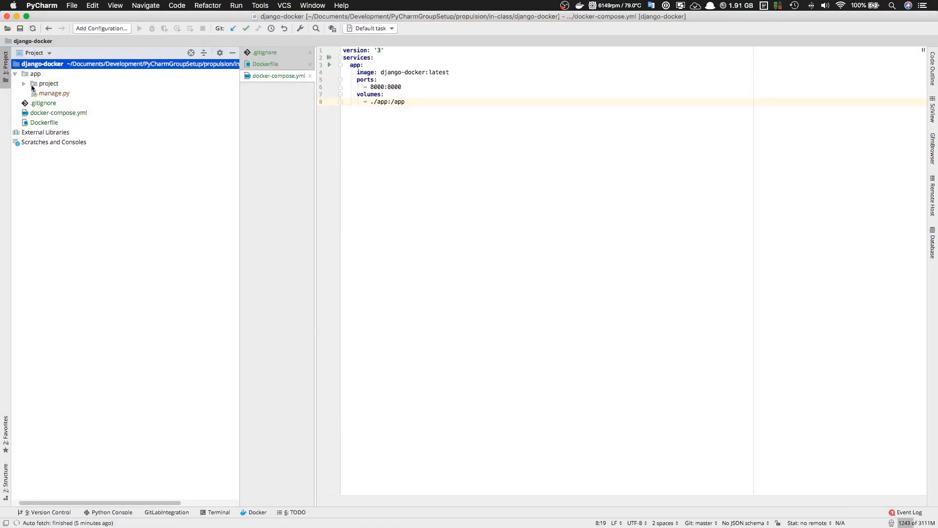
{"action": "left_click", "coordinate": [54, 94]}
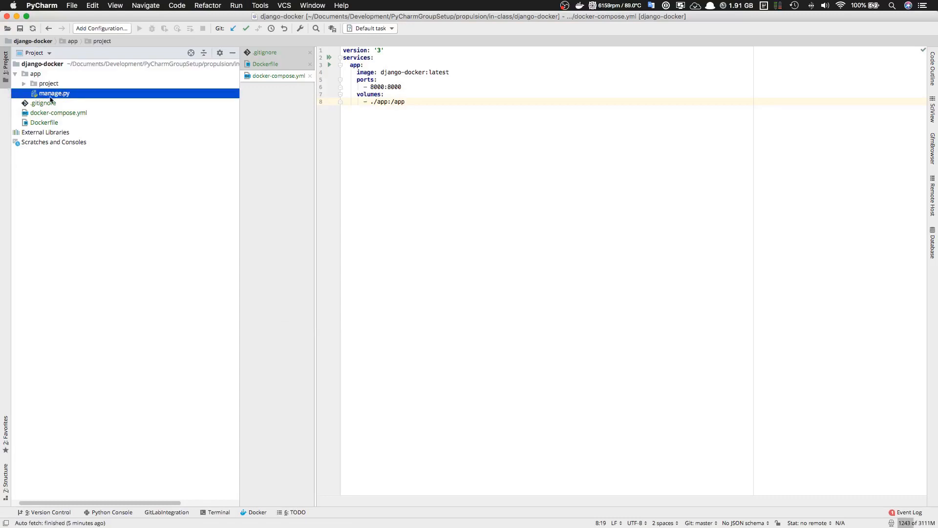
{"action": "left_click", "coordinate": [58, 113]}
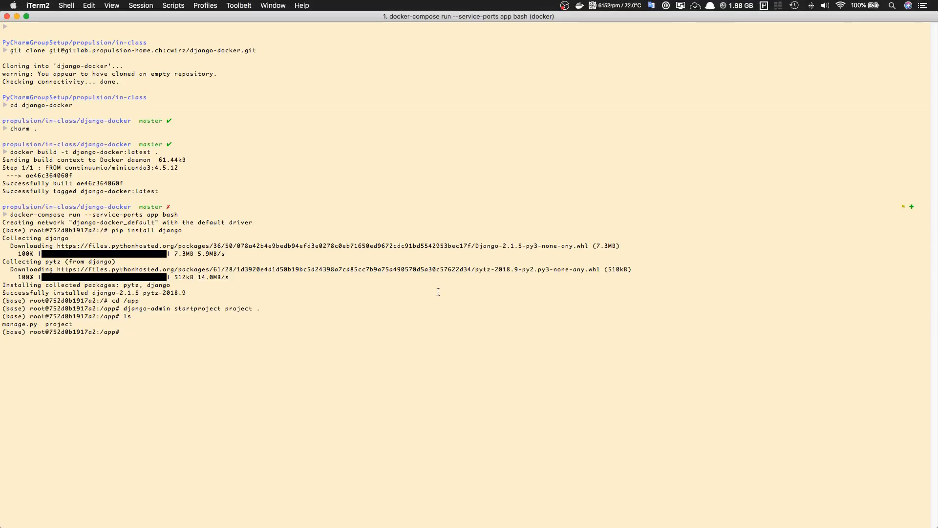
- Start the dev server with python manage.py runserver 0.0.0.0:8000
{"action": "type", "text": "python manage.py"}
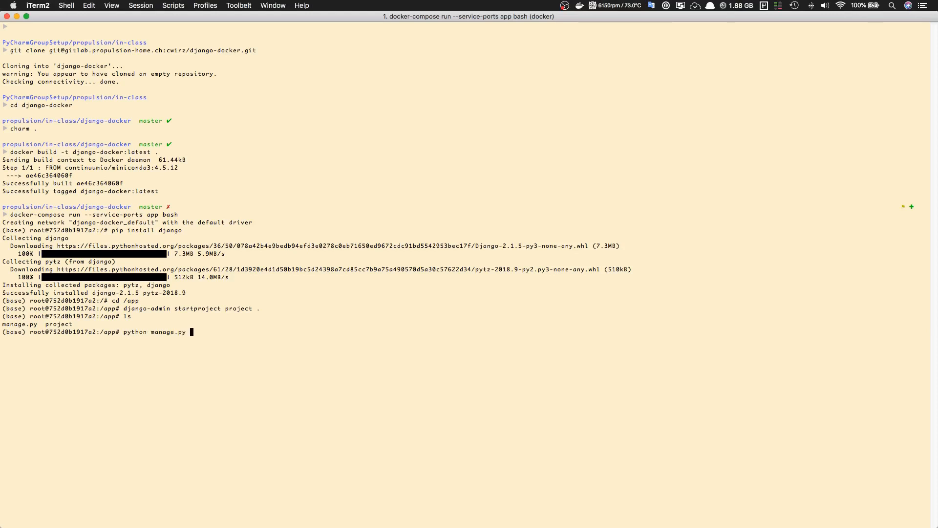
{"action": "type", "text": "runserver 0"}
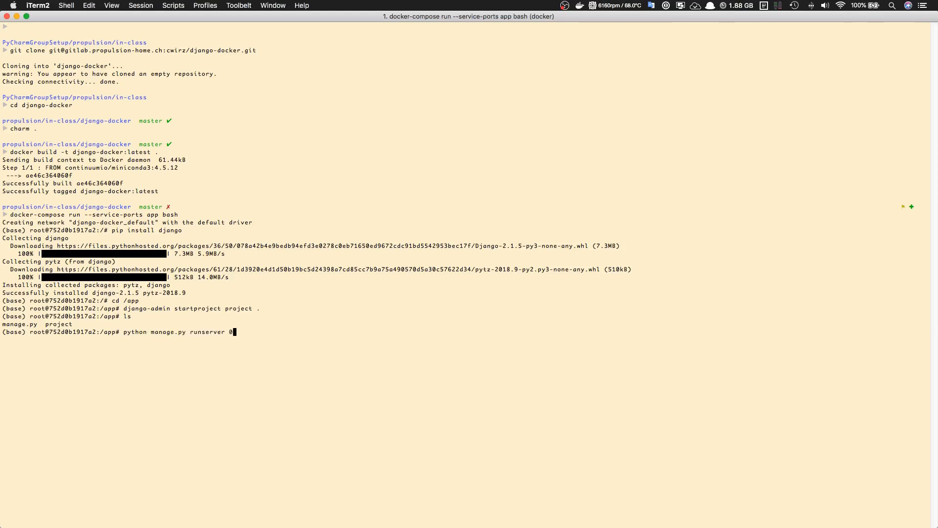
{"action": "type", "text": ".0.0."}
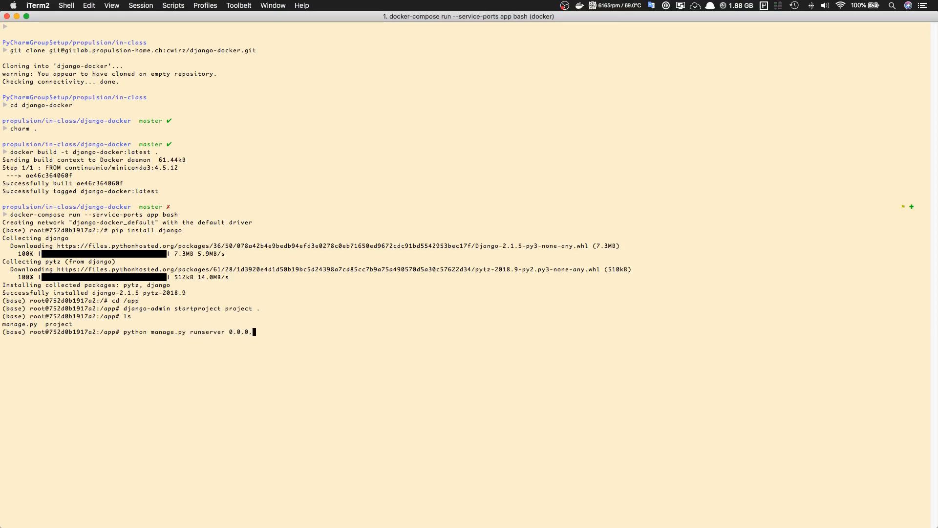
{"action": "type", "text": ":800"}
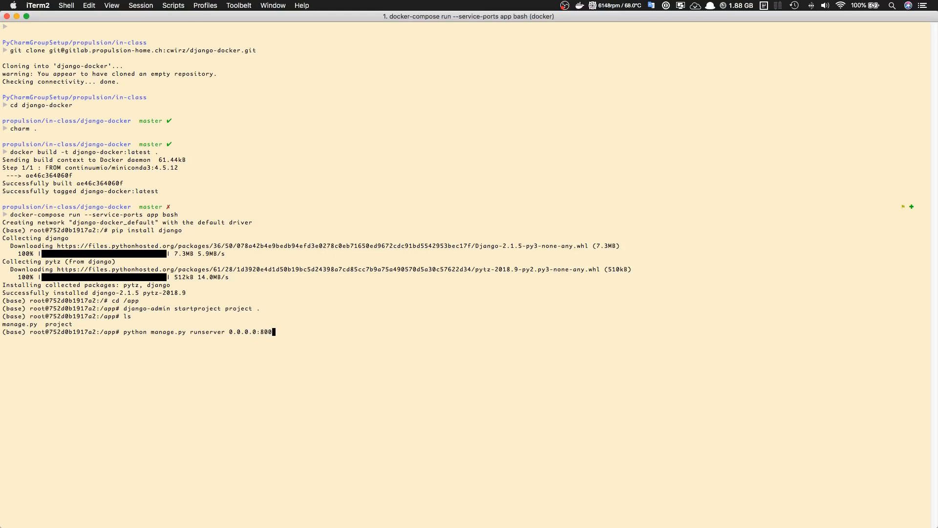
{"action": "key", "text": "Return"}
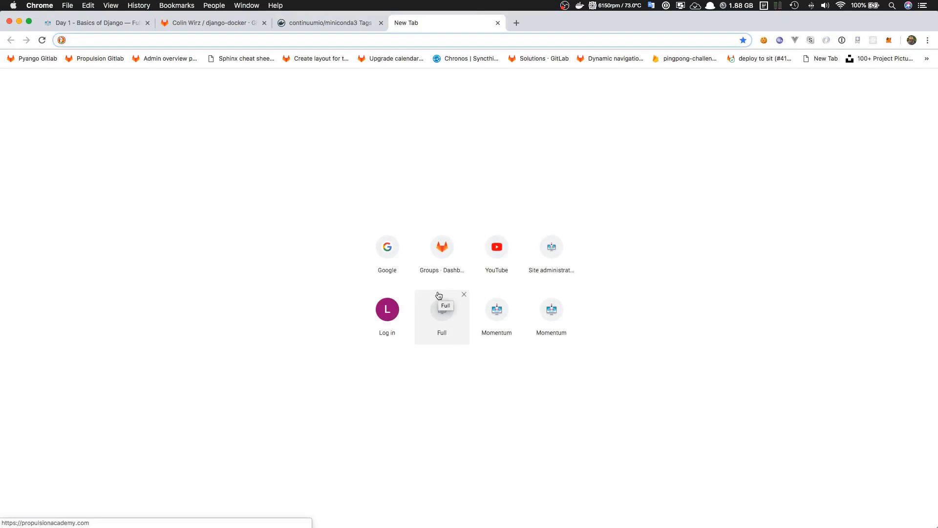
- Visit localhost:8000 in Chrome to see the Django welcome page, then return to PyCharm
{"action": "left_click", "coordinate": [442, 310]}
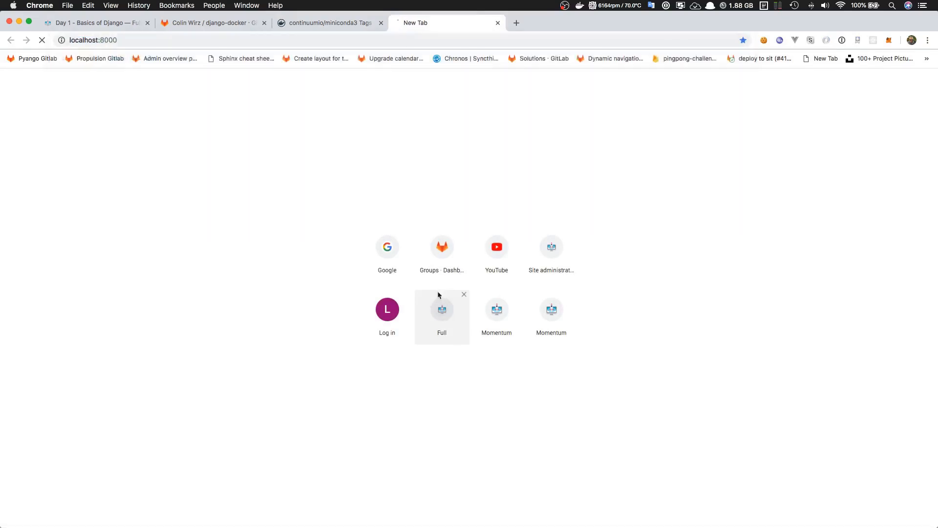
{"action": "left_click", "coordinate": [442, 310]}
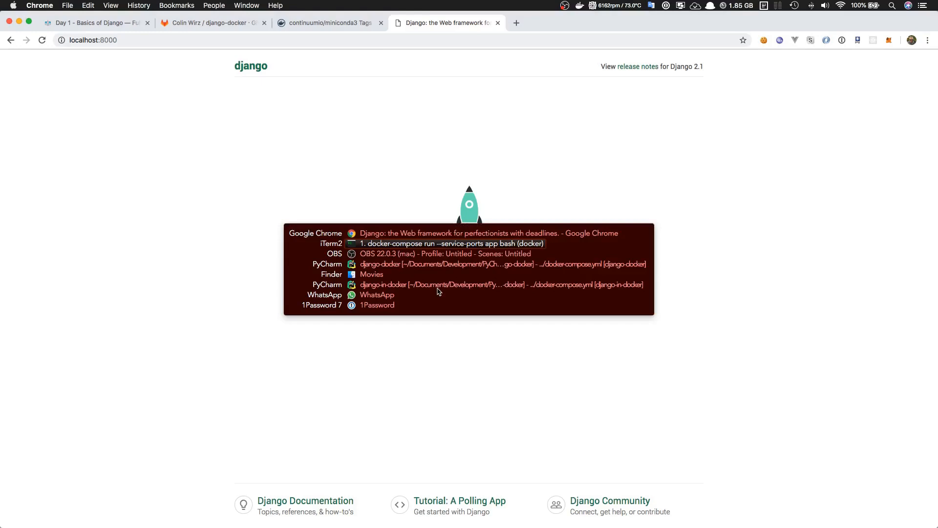
{"action": "left_click", "coordinate": [328, 263]}
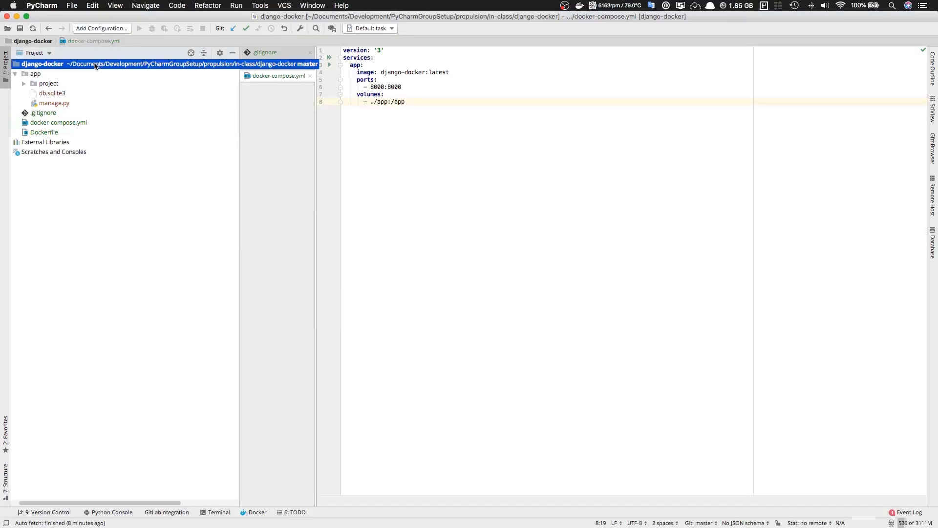